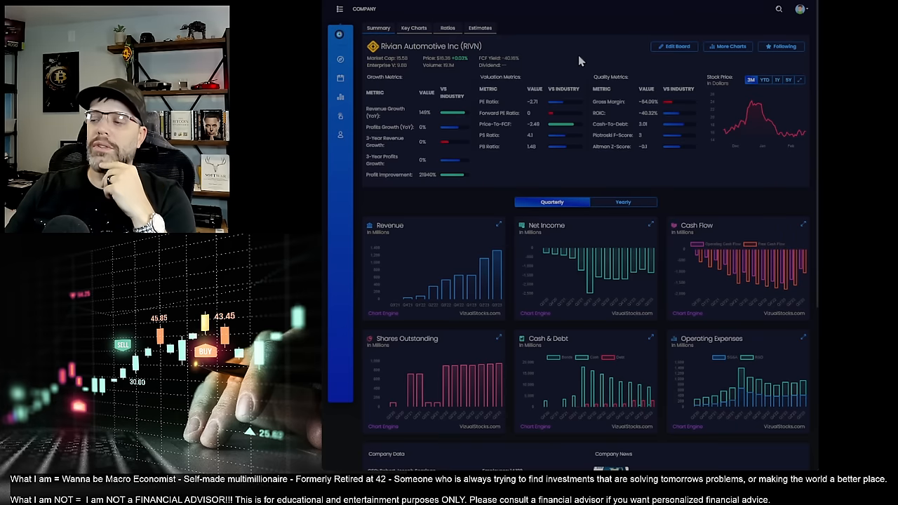
# Step: Enlarge and close the quarterly Revenue chart, then enlarge the Net Income chart
pyautogui.click(498, 224)
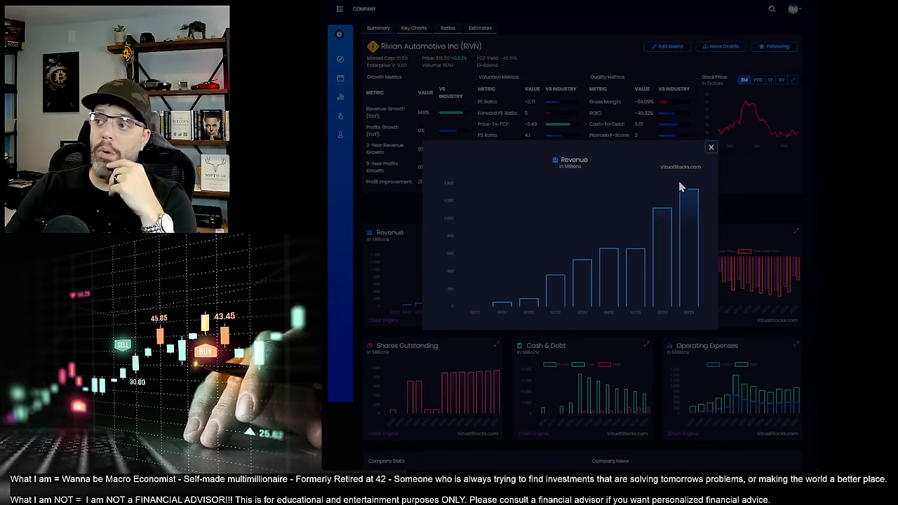
pyautogui.moveTo(647, 275)
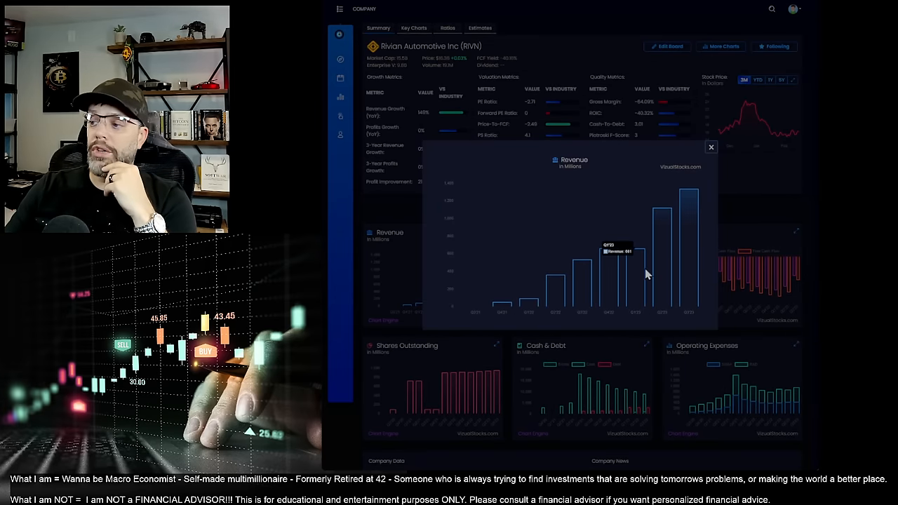
pyautogui.moveTo(585, 295)
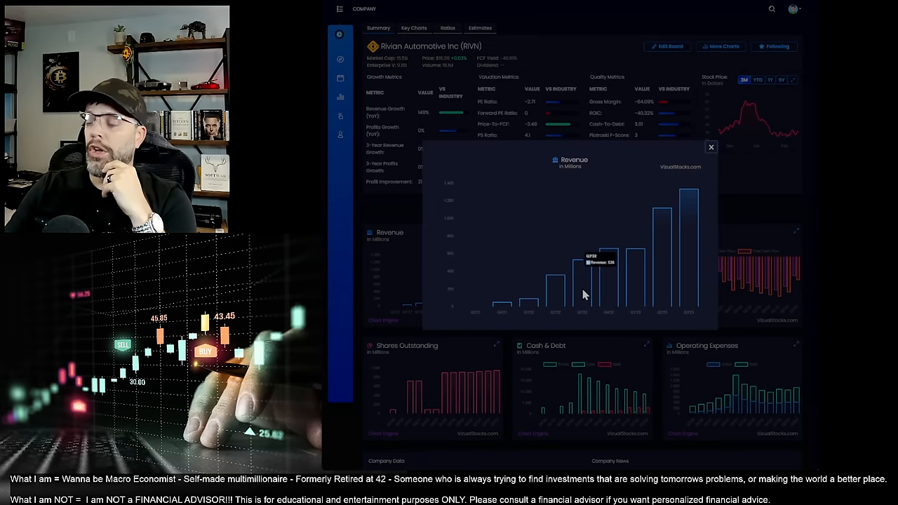
pyautogui.moveTo(695, 218)
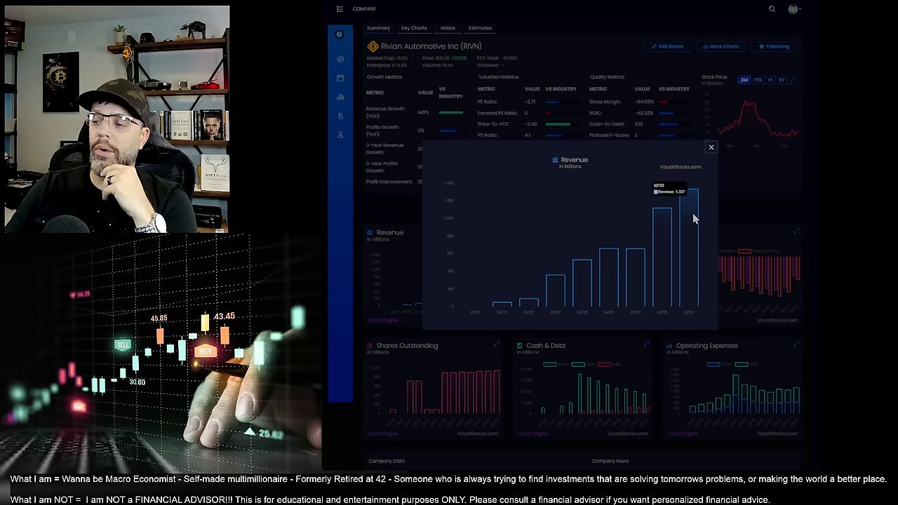
pyautogui.click(709, 146)
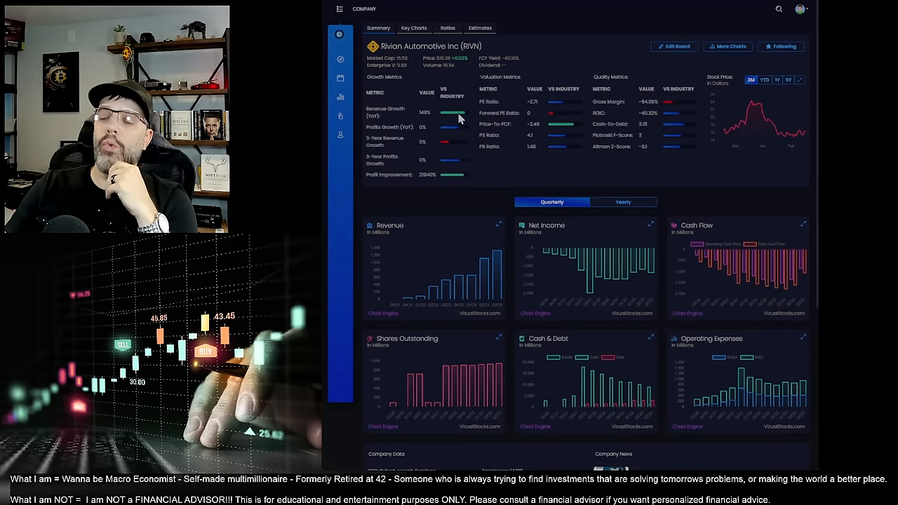
pyautogui.moveTo(630, 269)
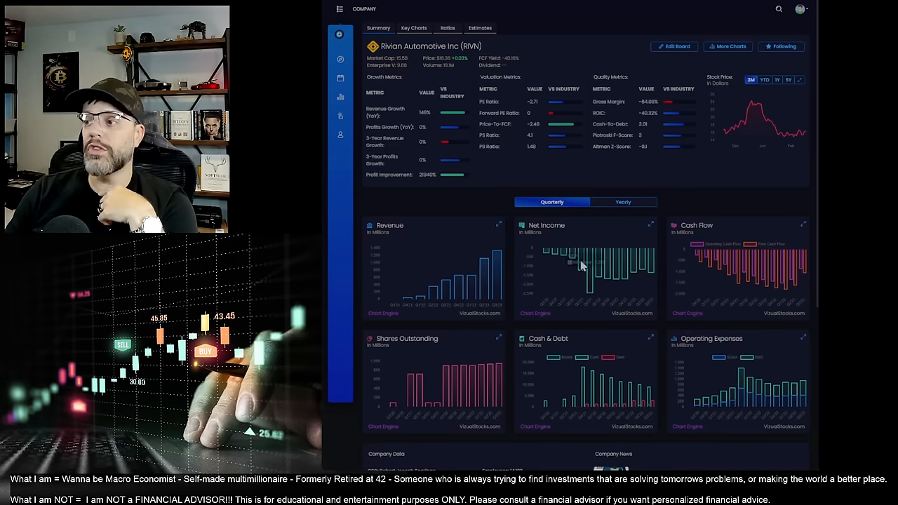
pyautogui.moveTo(593, 295)
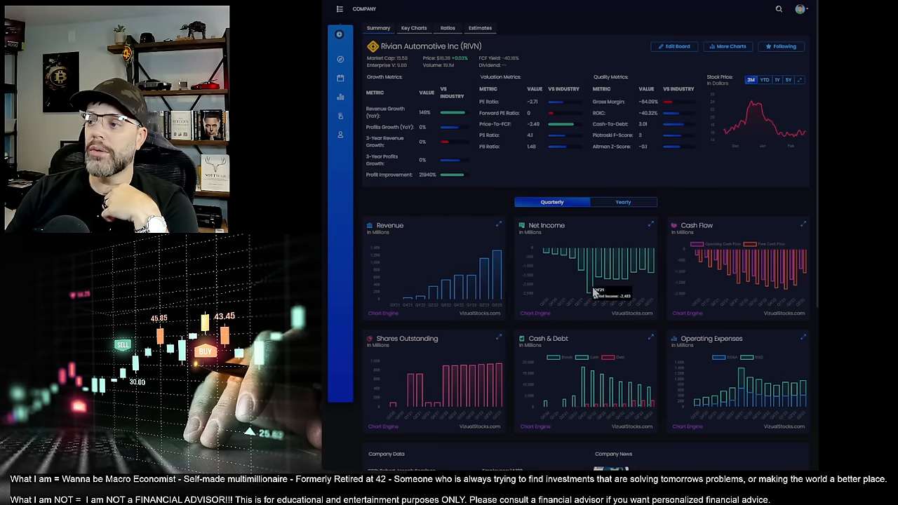
pyautogui.moveTo(656, 276)
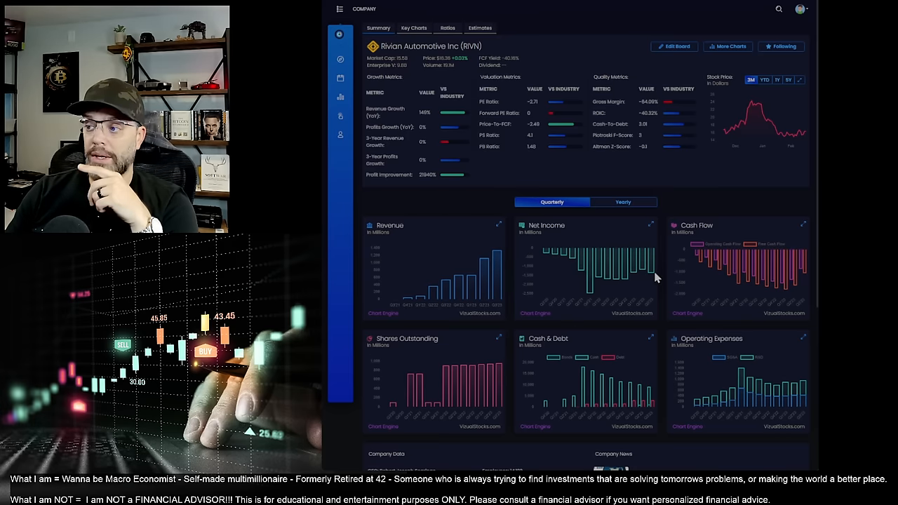
pyautogui.moveTo(652, 274)
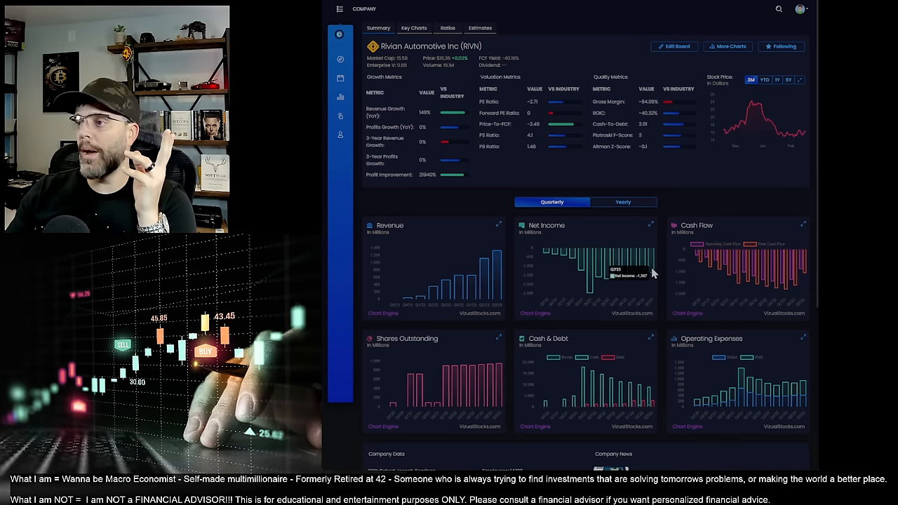
pyautogui.moveTo(742, 254)
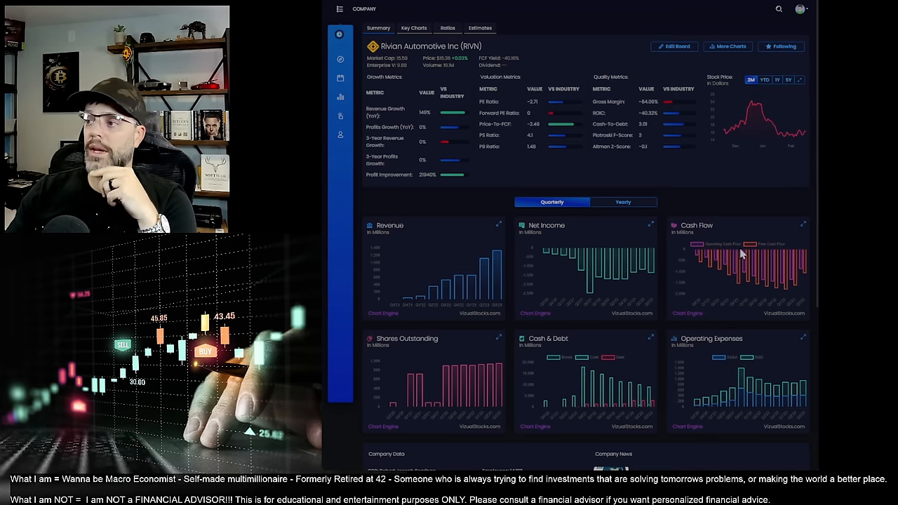
pyautogui.click(650, 224)
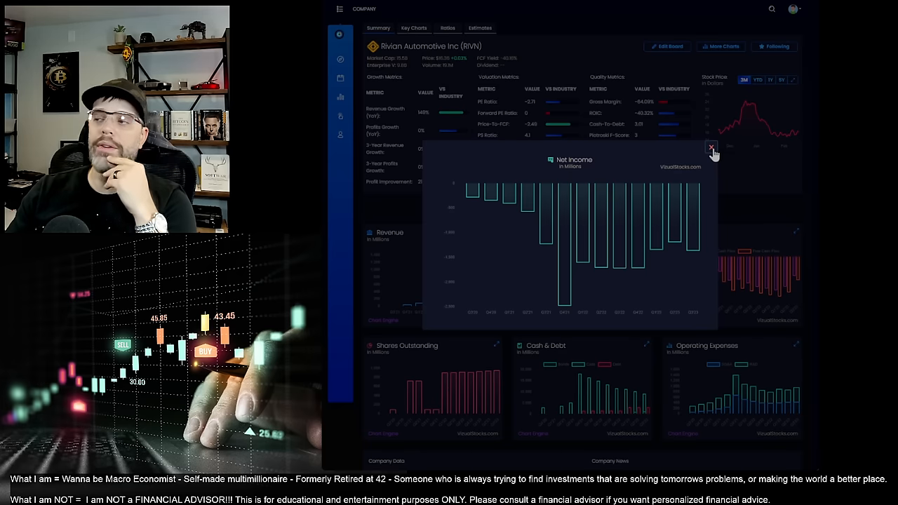
# Step: Close Net Income, then enlarge and close the Cash Flow and Shares Outstanding charts
pyautogui.click(711, 146)
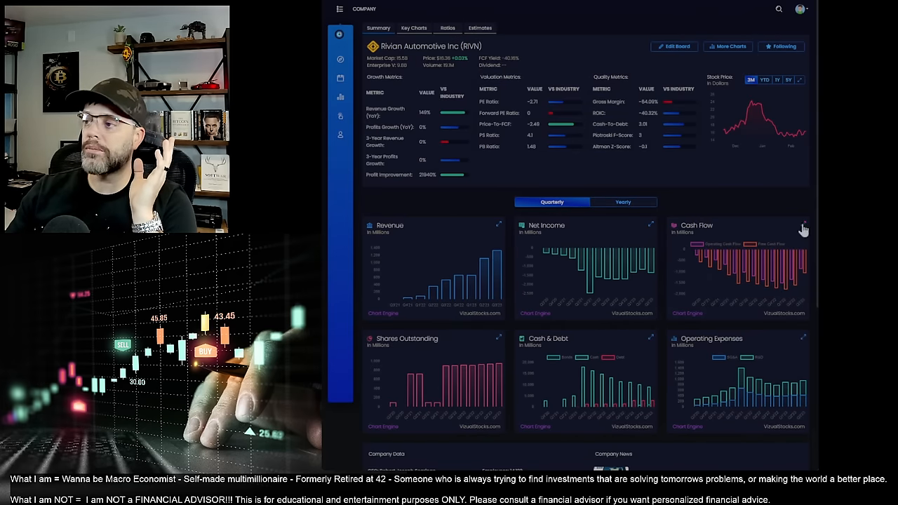
pyautogui.click(803, 227)
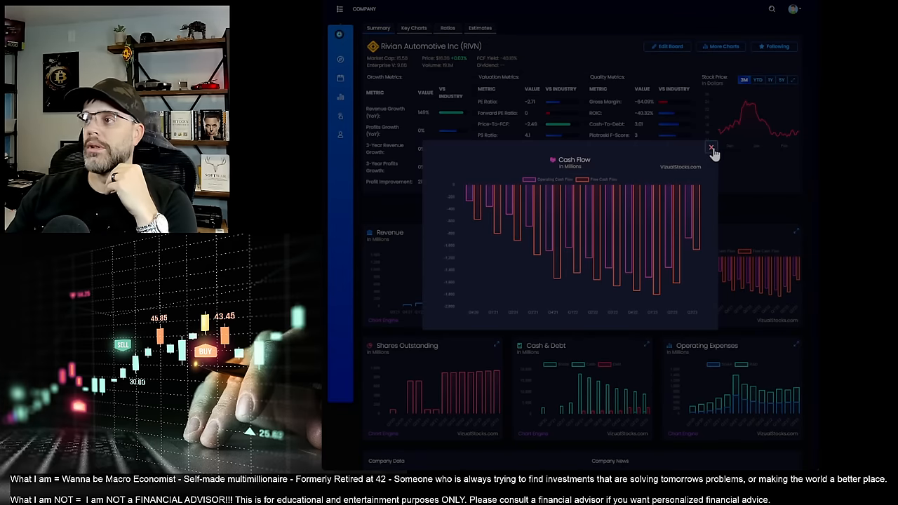
pyautogui.click(710, 147)
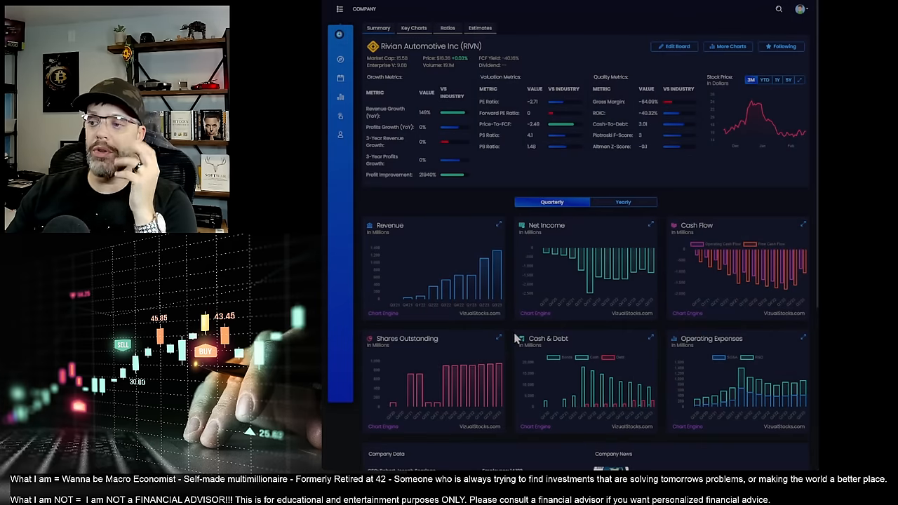
pyautogui.click(496, 338)
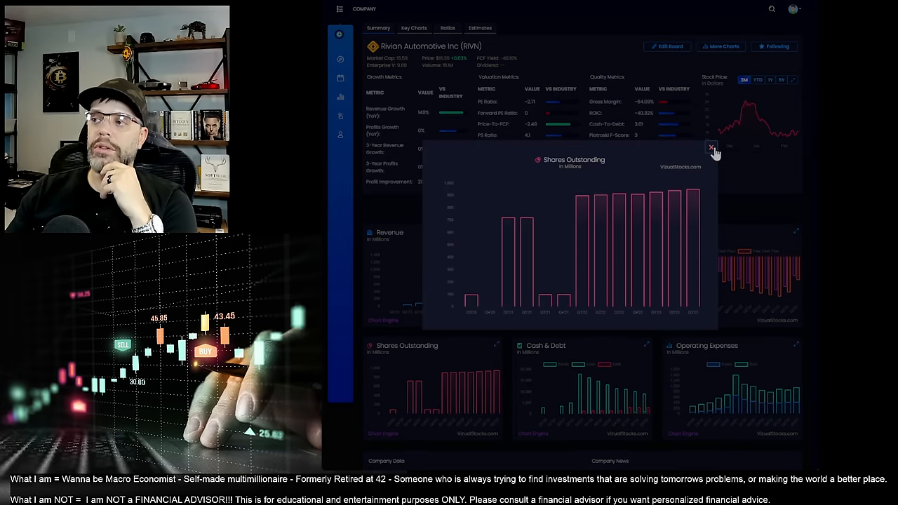
pyautogui.click(710, 147)
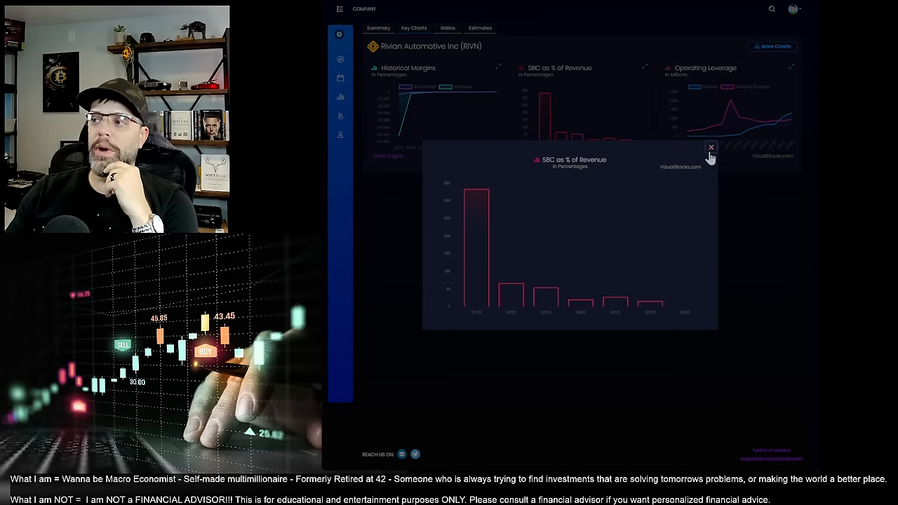
# Step: Close the enlarged SBC as % of Revenue chart
pyautogui.click(710, 146)
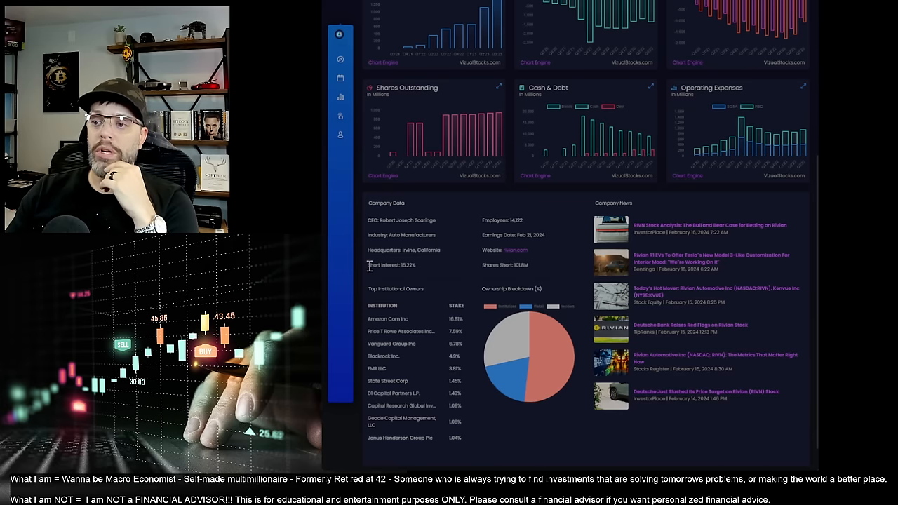
pyautogui.doubleClick(391, 265)
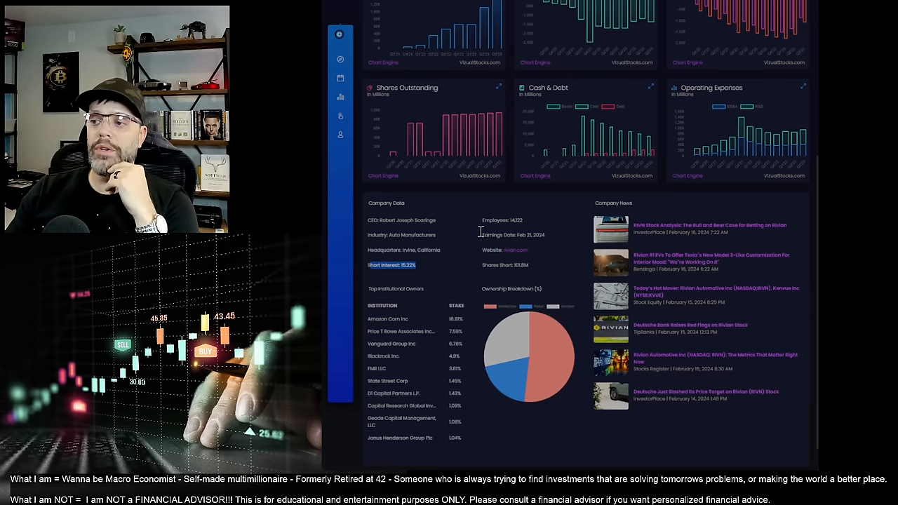
pyautogui.moveTo(540, 249)
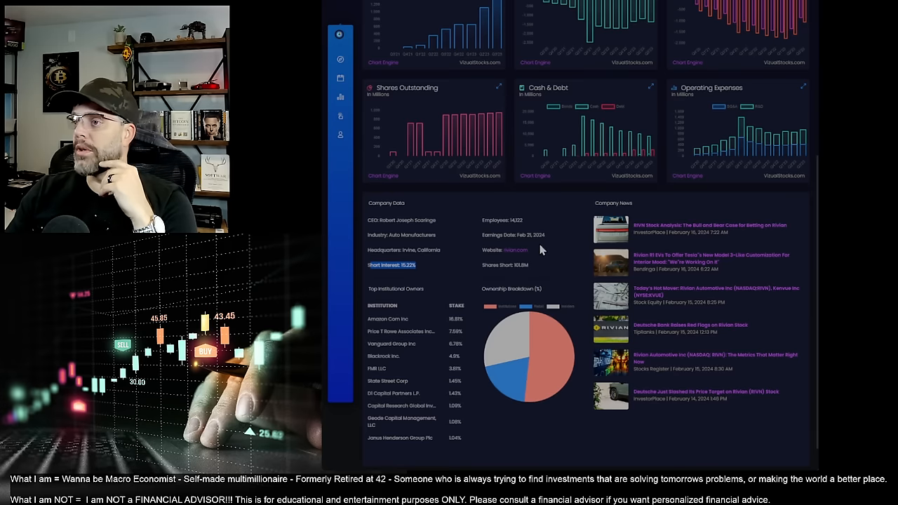
pyautogui.moveTo(540, 265)
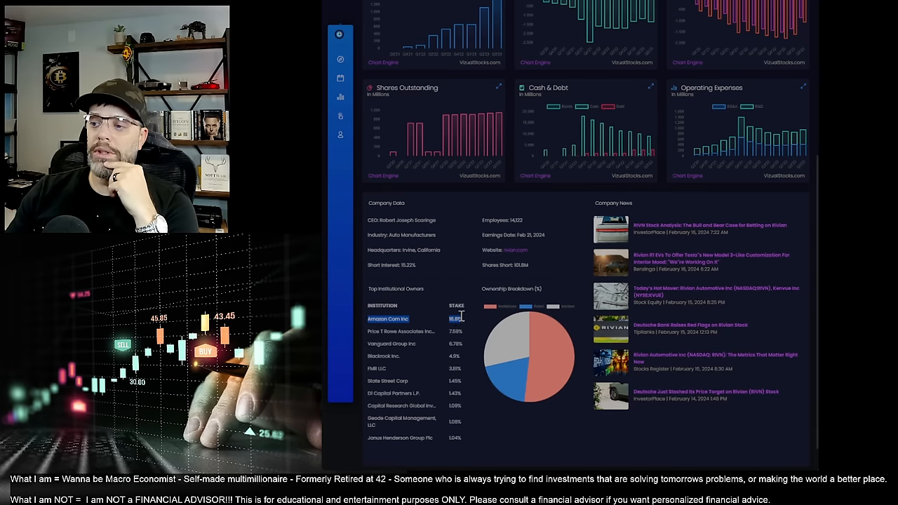
pyautogui.moveTo(535, 426)
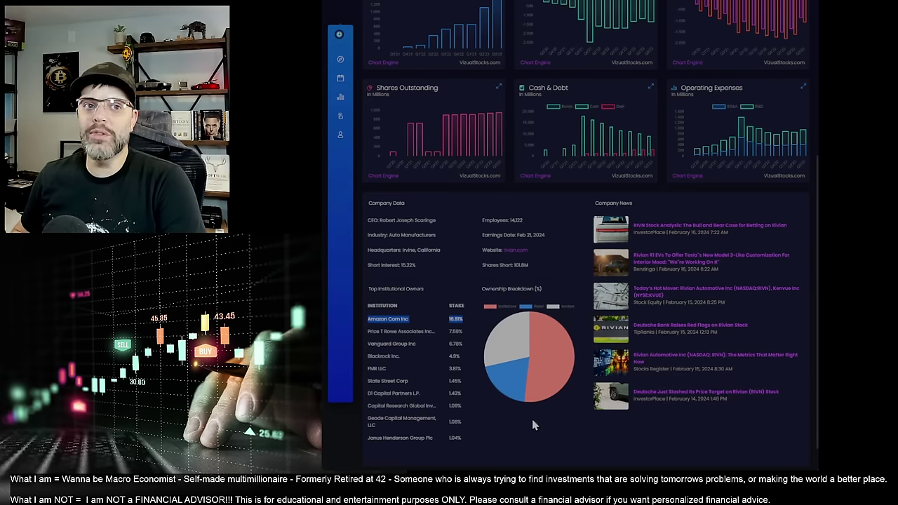
pyautogui.moveTo(482, 226)
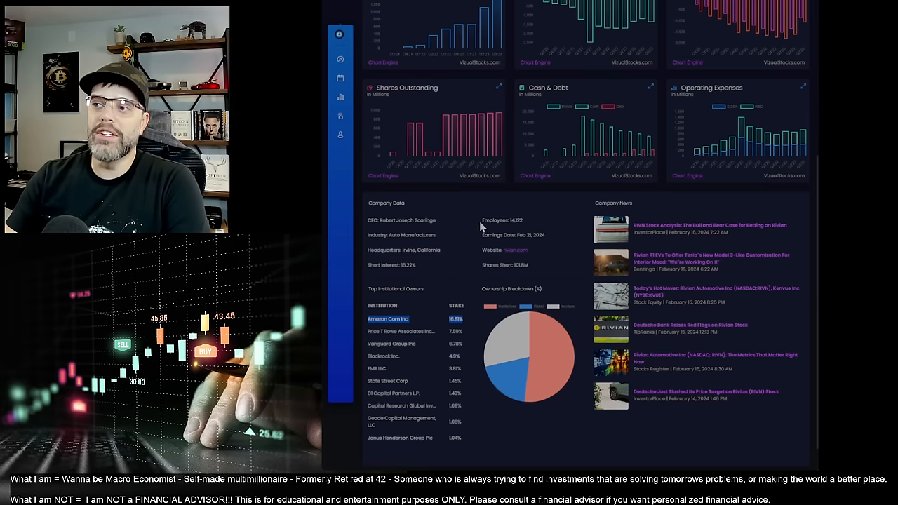
pyautogui.moveTo(454, 241)
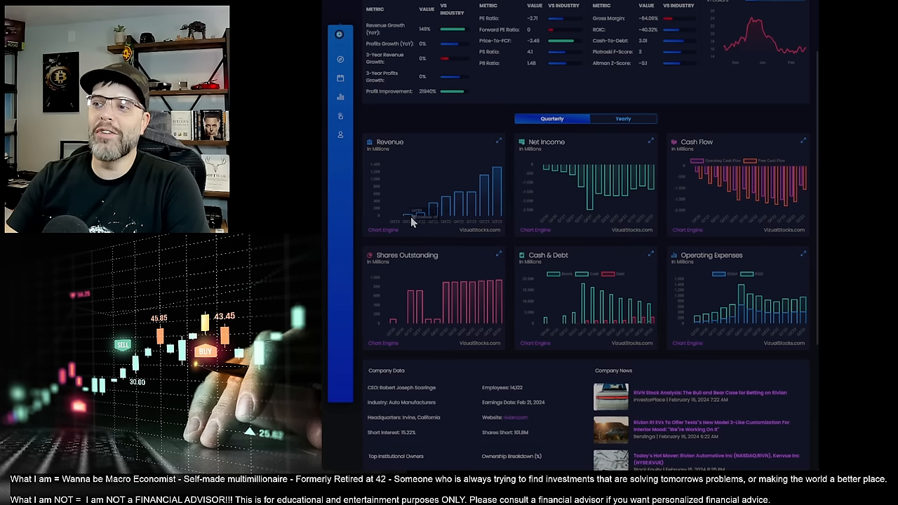
pyautogui.moveTo(551, 166)
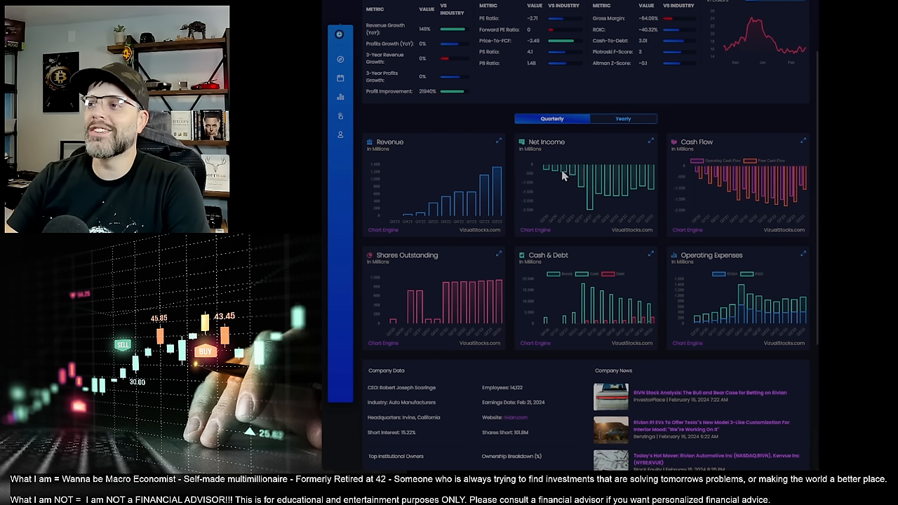
pyautogui.moveTo(564, 174)
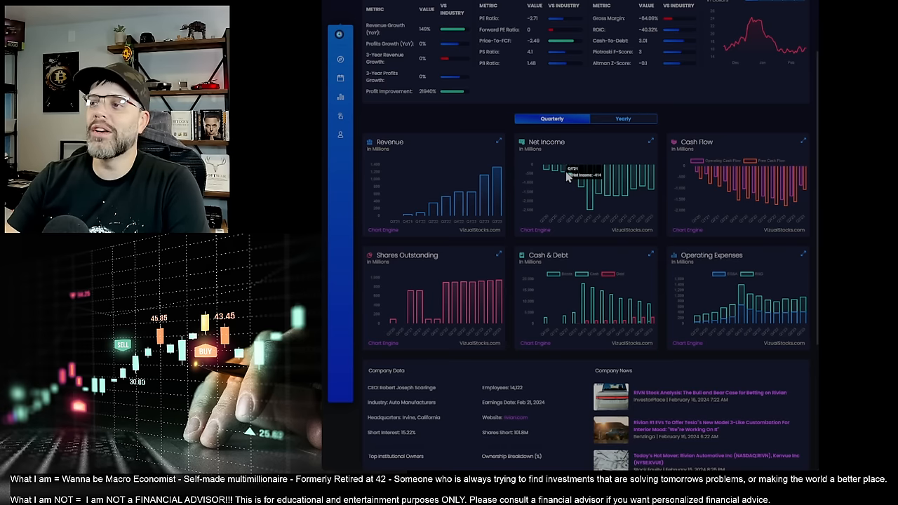
pyautogui.moveTo(582, 195)
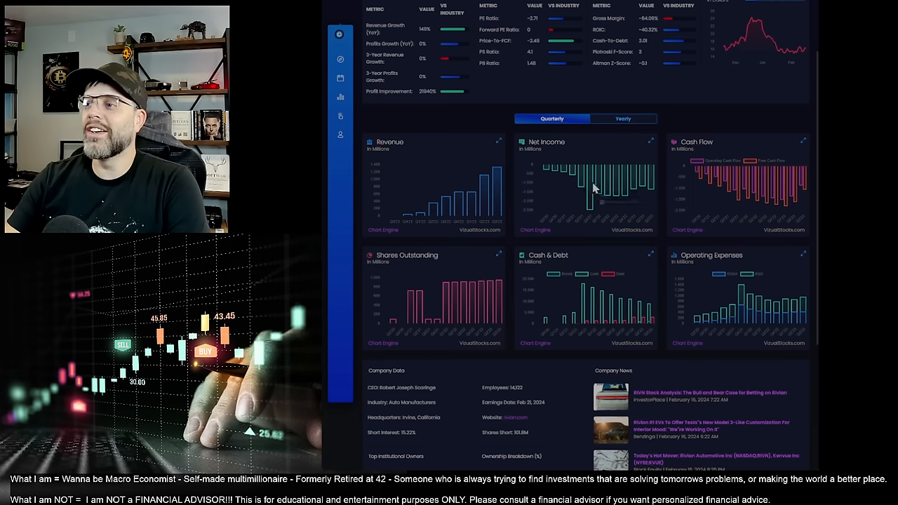
pyautogui.moveTo(594, 190)
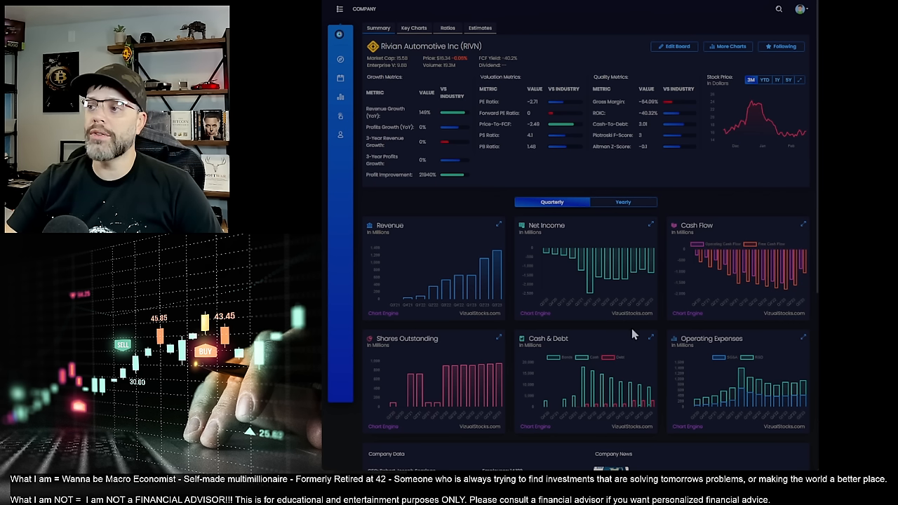
pyautogui.moveTo(589, 383)
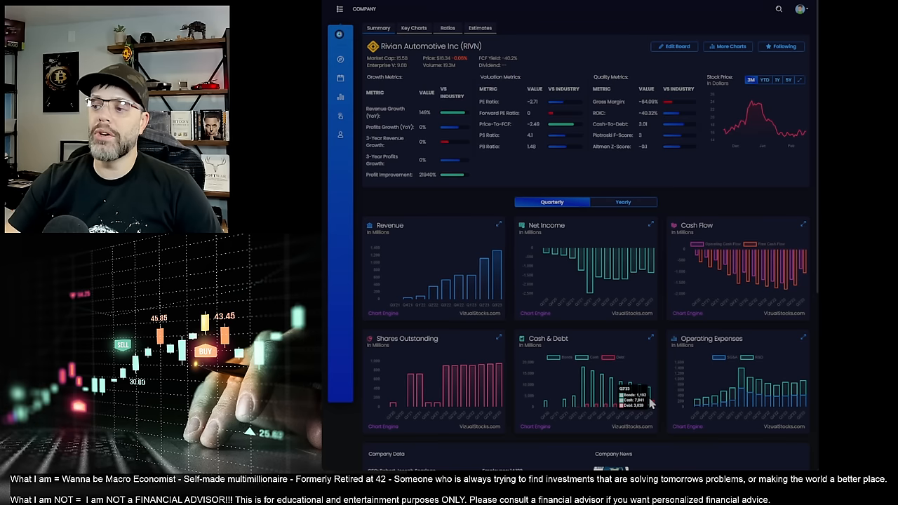
pyautogui.moveTo(658, 399)
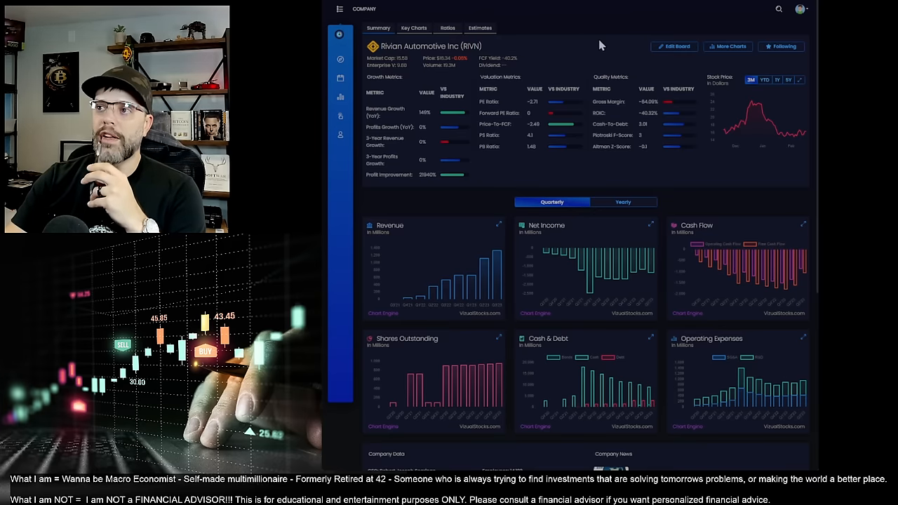
pyautogui.moveTo(491, 27)
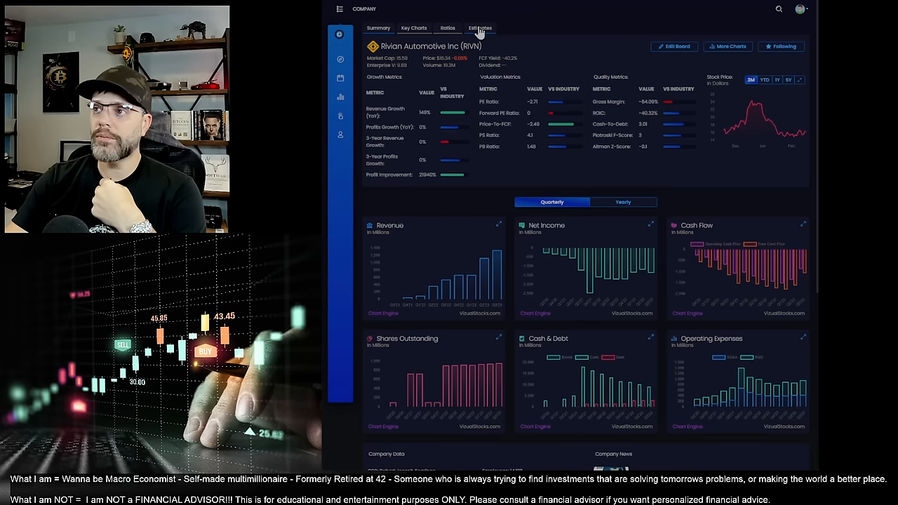
pyautogui.moveTo(485, 27)
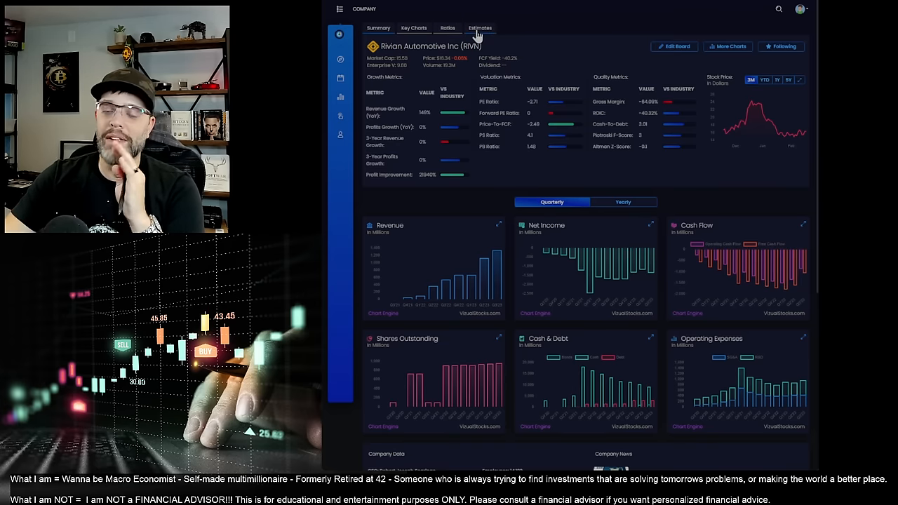
# Step: Bring up Rivian's revenue, EPS and EBIT estimate charts under Estimates
pyautogui.click(480, 27)
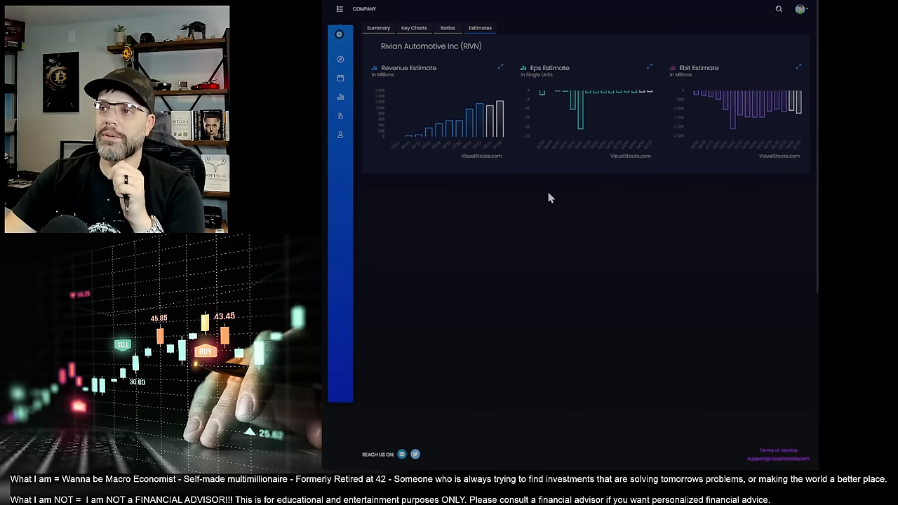
pyautogui.moveTo(492, 119)
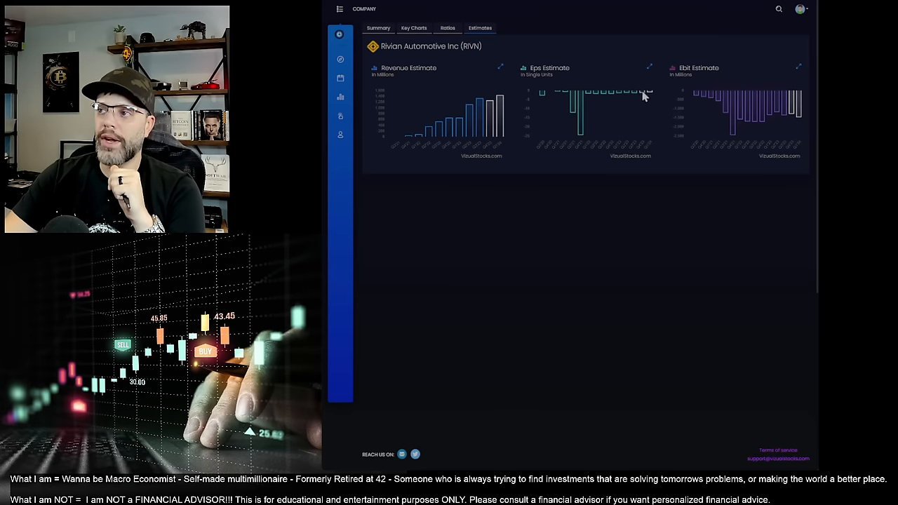
pyautogui.moveTo(793, 120)
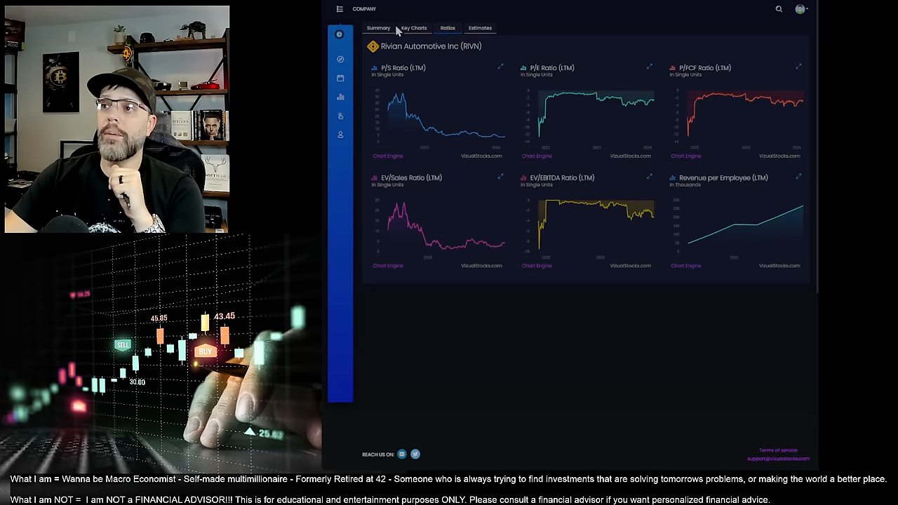
pyautogui.click(414, 27)
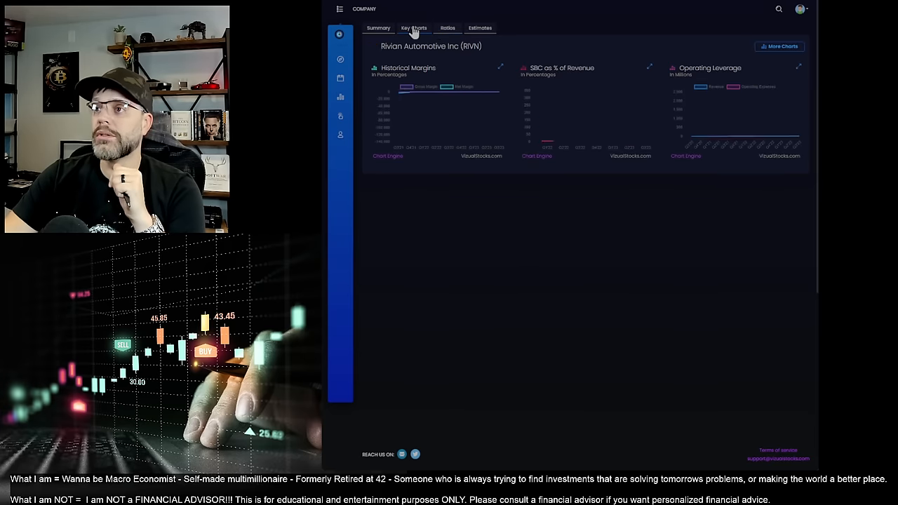
pyautogui.click(447, 28)
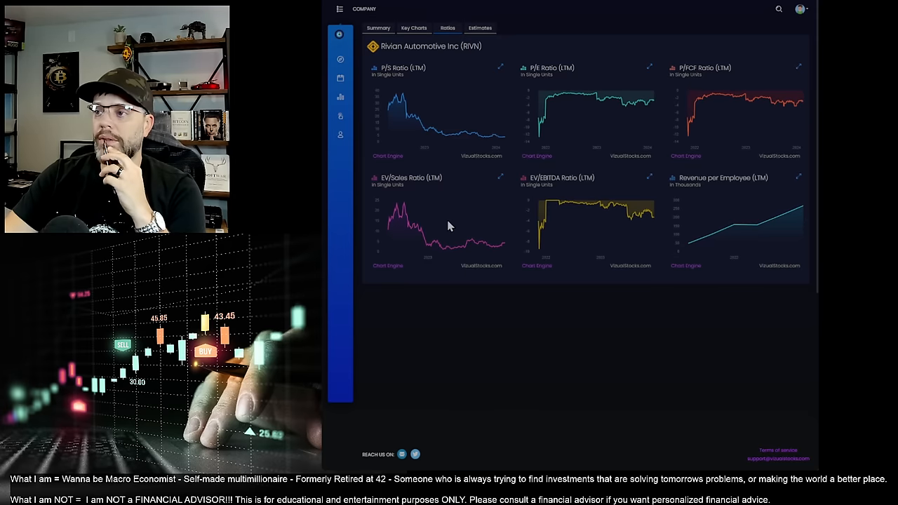
pyautogui.moveTo(700, 259)
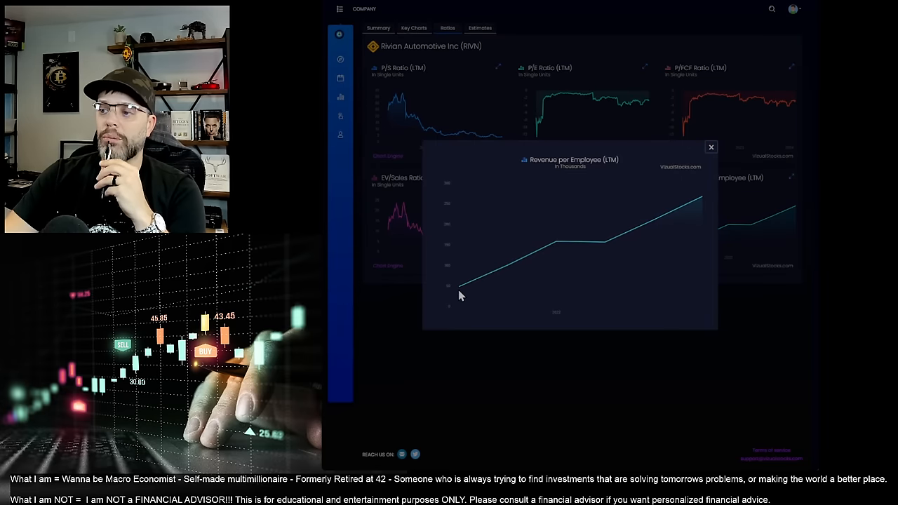
pyautogui.moveTo(731, 171)
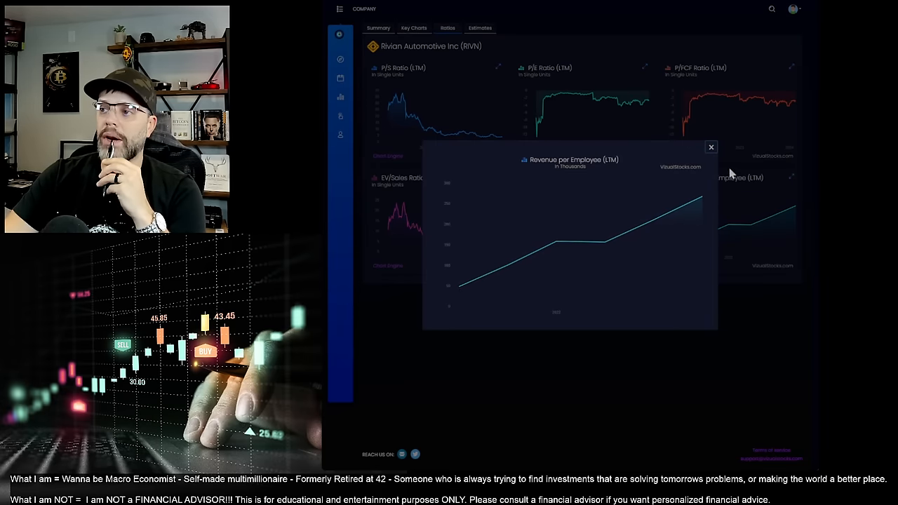
pyautogui.click(711, 147)
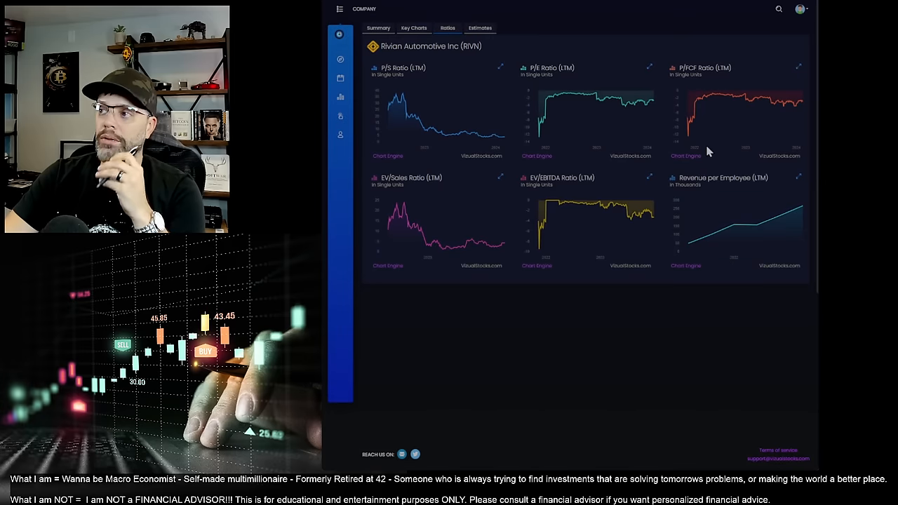
pyautogui.moveTo(670, 184)
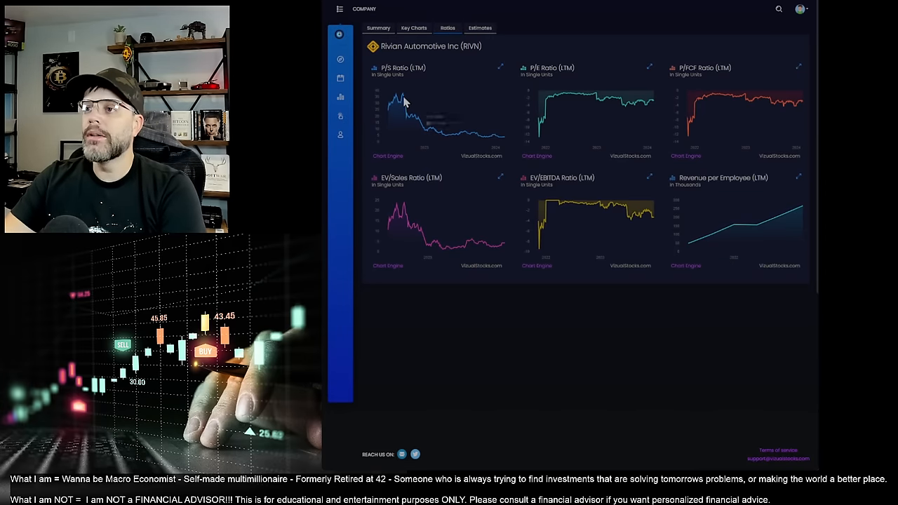
pyautogui.moveTo(504, 141)
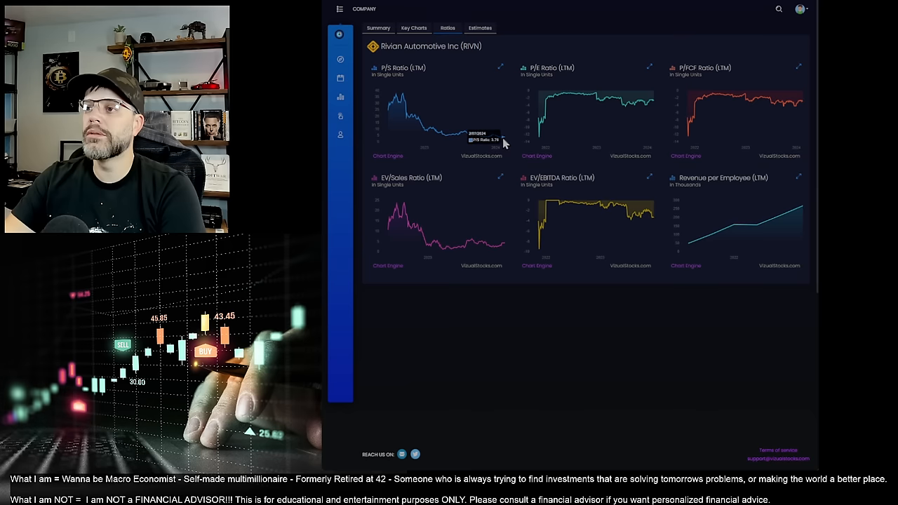
pyautogui.moveTo(500, 76)
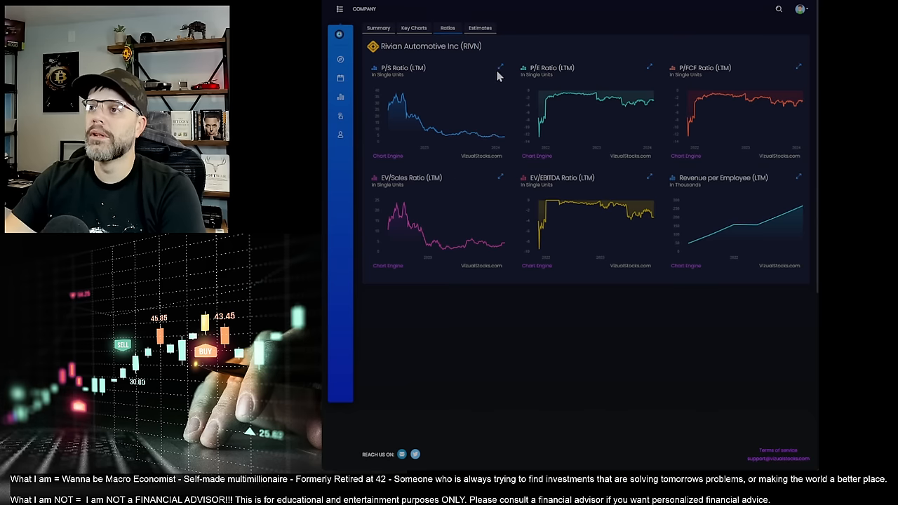
pyautogui.click(498, 67)
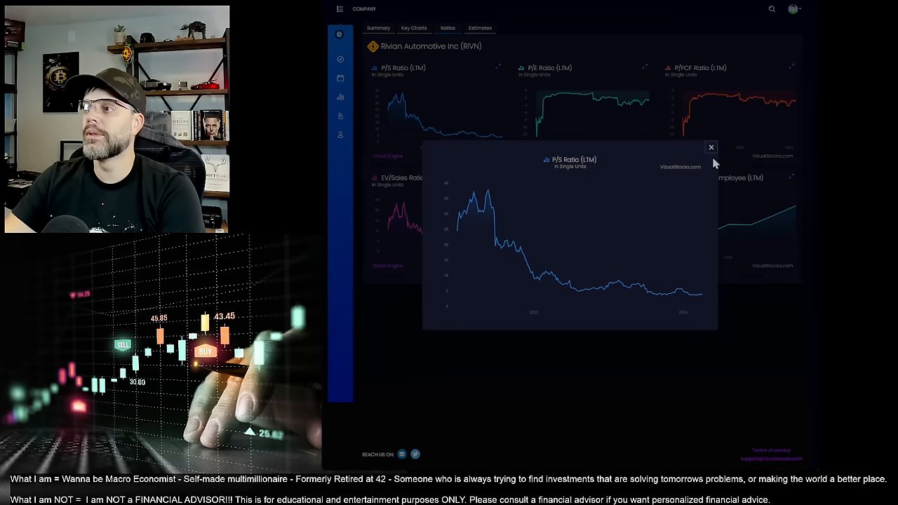
pyautogui.click(710, 146)
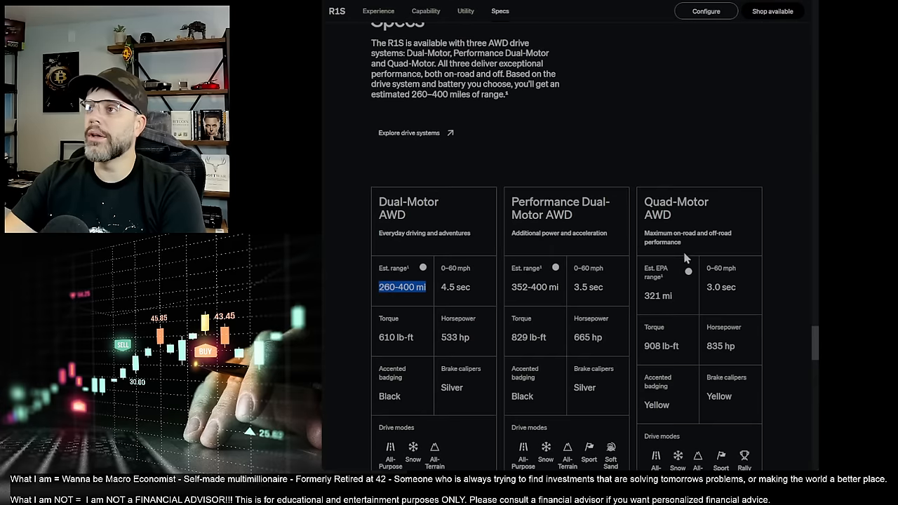
# Step: Scroll the R1S page past the drive-system specs to 'Easy charging along the way'
pyautogui.scroll(-3)
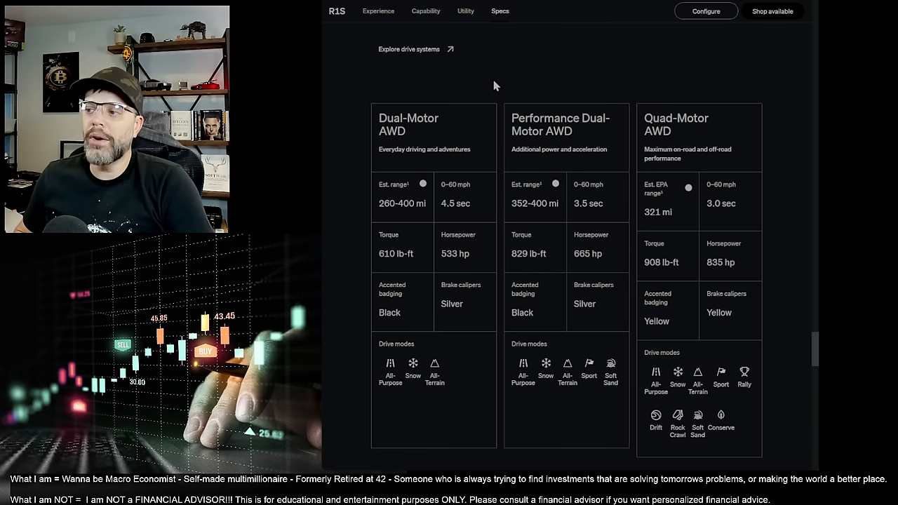
pyautogui.moveTo(502, 63)
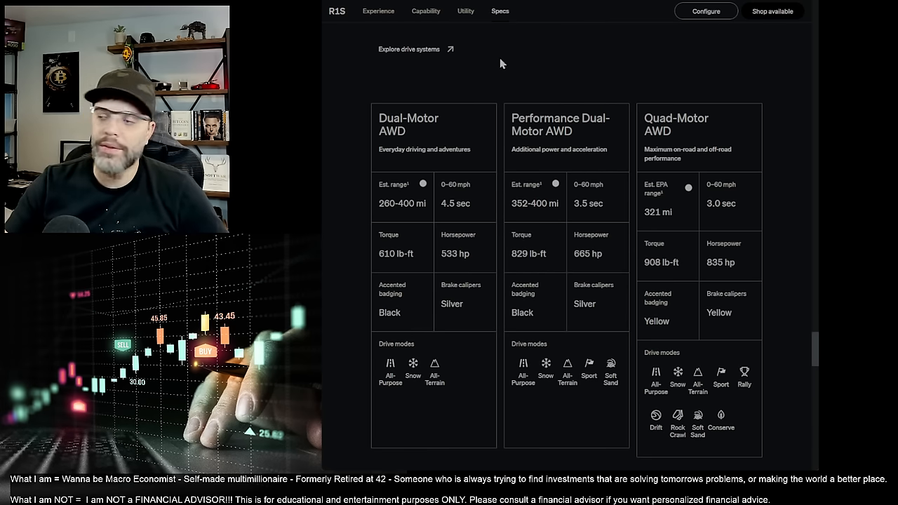
pyautogui.scroll(-3)
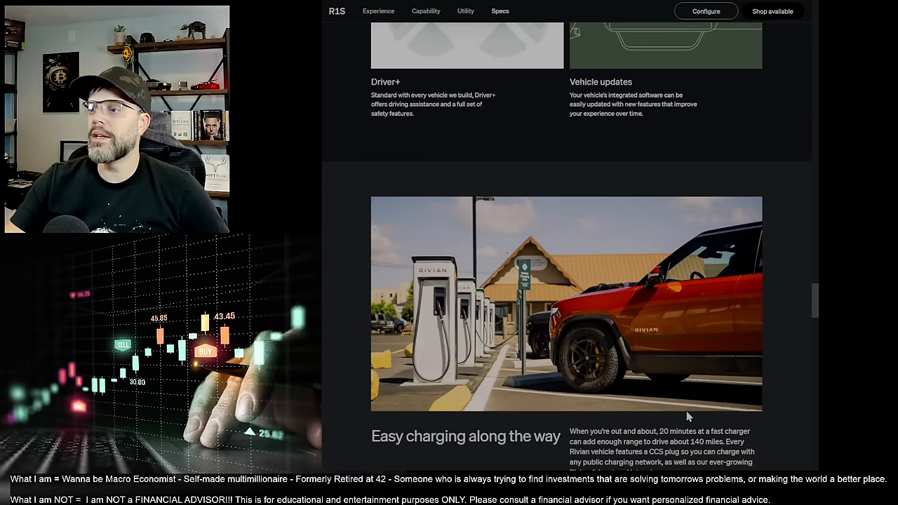
pyautogui.scroll(-3)
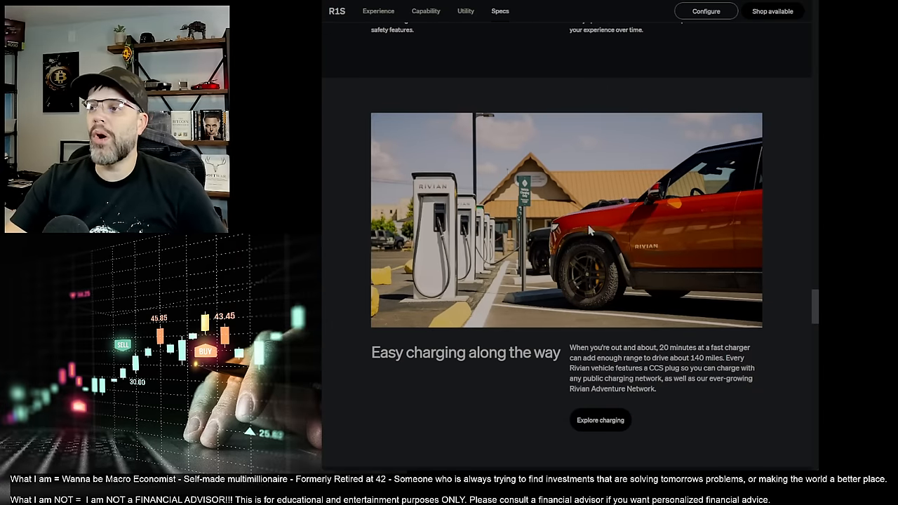
pyautogui.moveTo(470, 130)
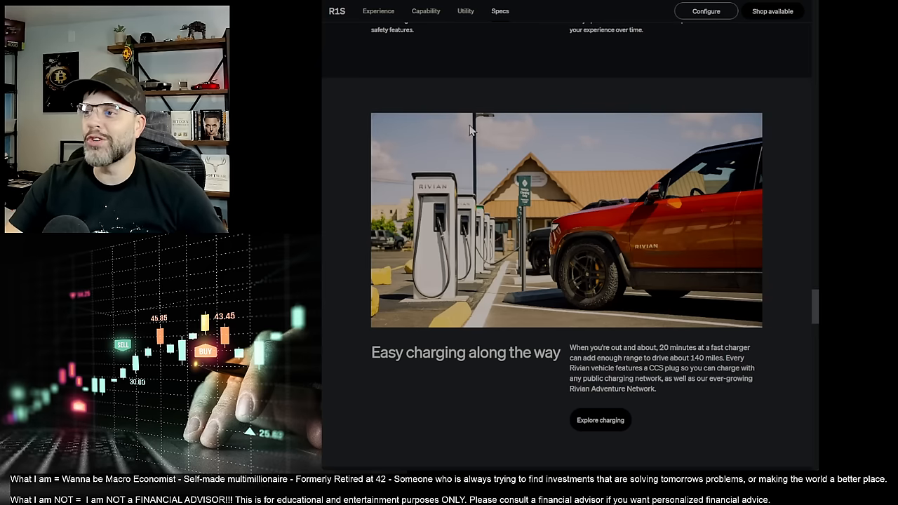
pyautogui.moveTo(727, 409)
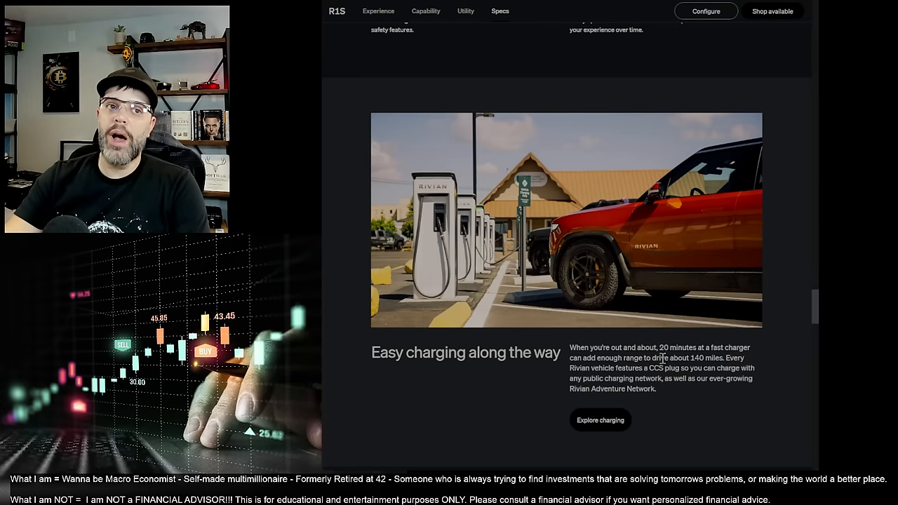
# Step: Scroll up through the R1S page to the top, then back down to Capability
pyautogui.scroll(3)
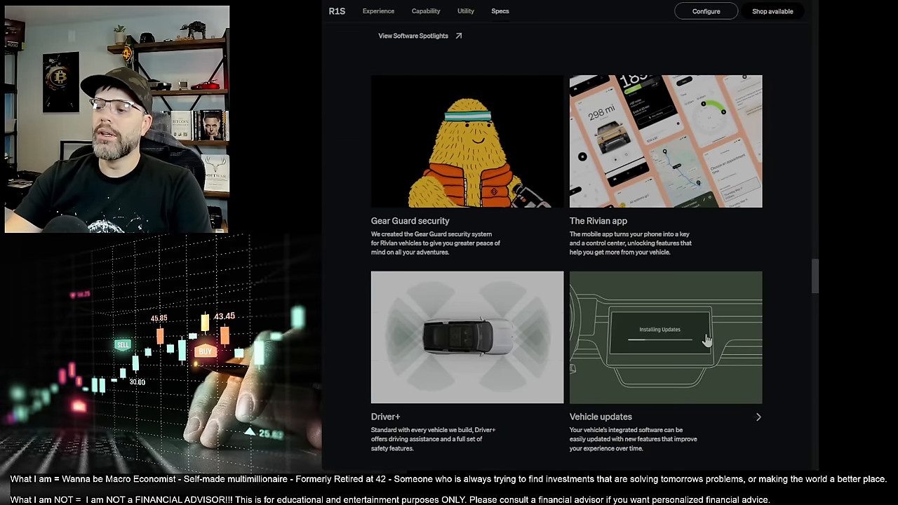
pyautogui.moveTo(598, 340)
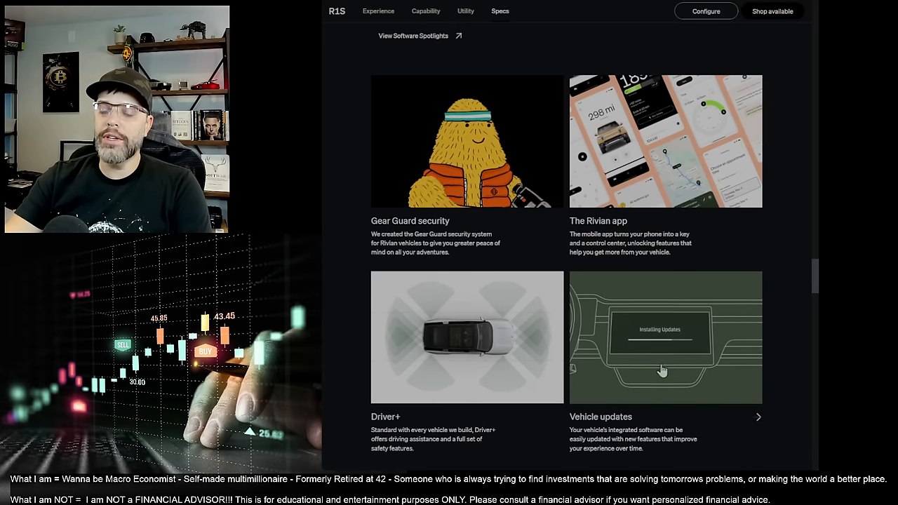
pyautogui.moveTo(549, 353)
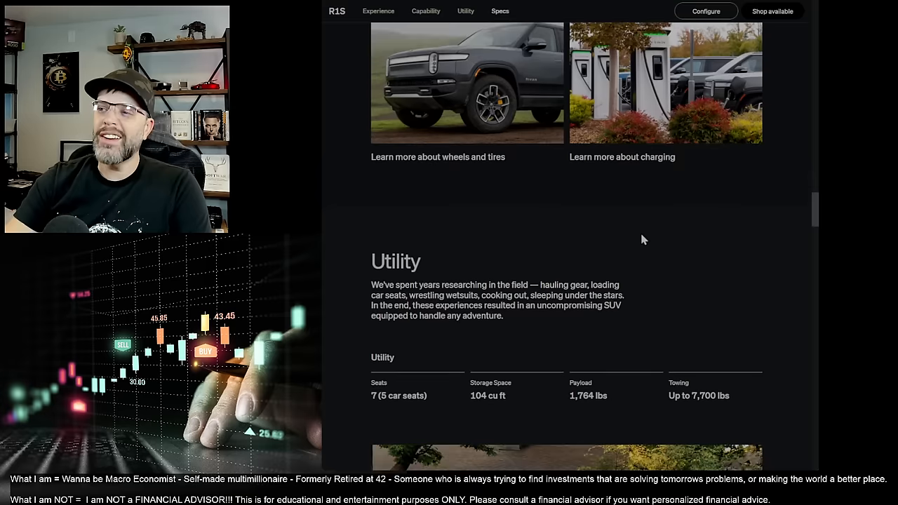
pyautogui.scroll(3)
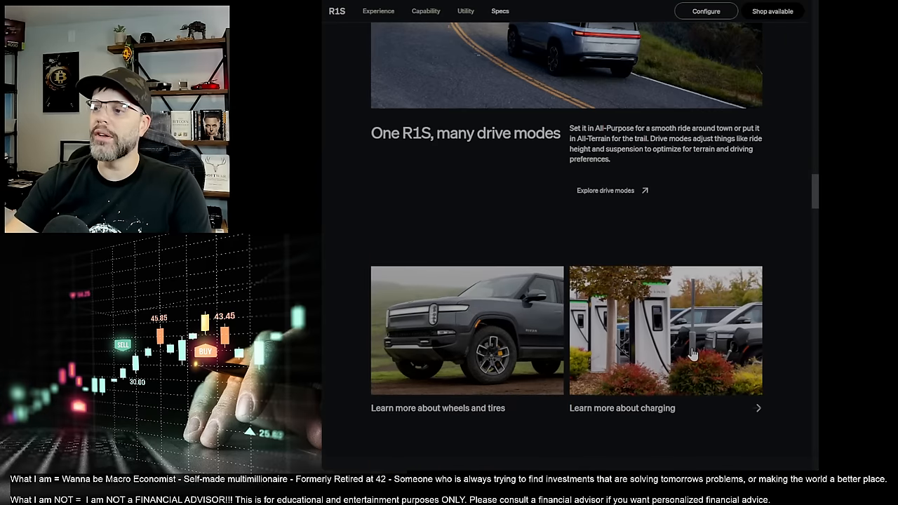
pyautogui.click(425, 11)
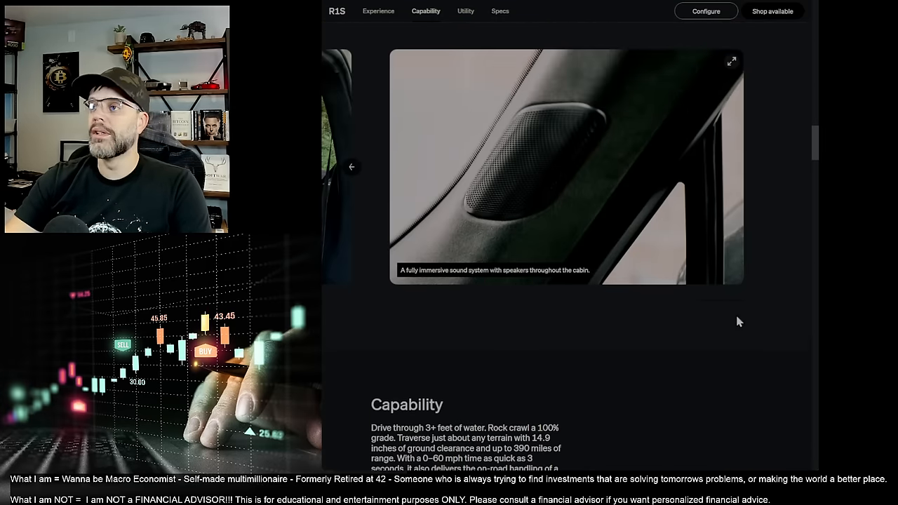
pyautogui.scroll(-3)
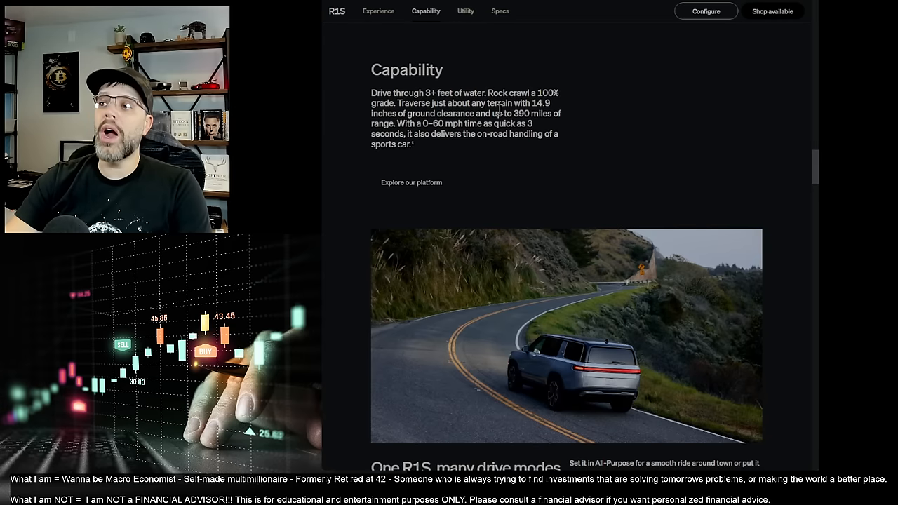
pyautogui.moveTo(563, 135)
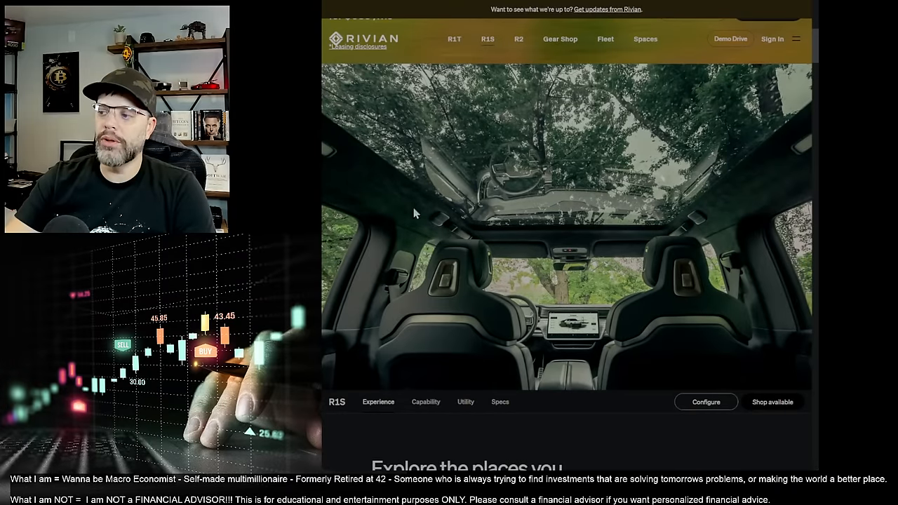
pyautogui.moveTo(436, 402)
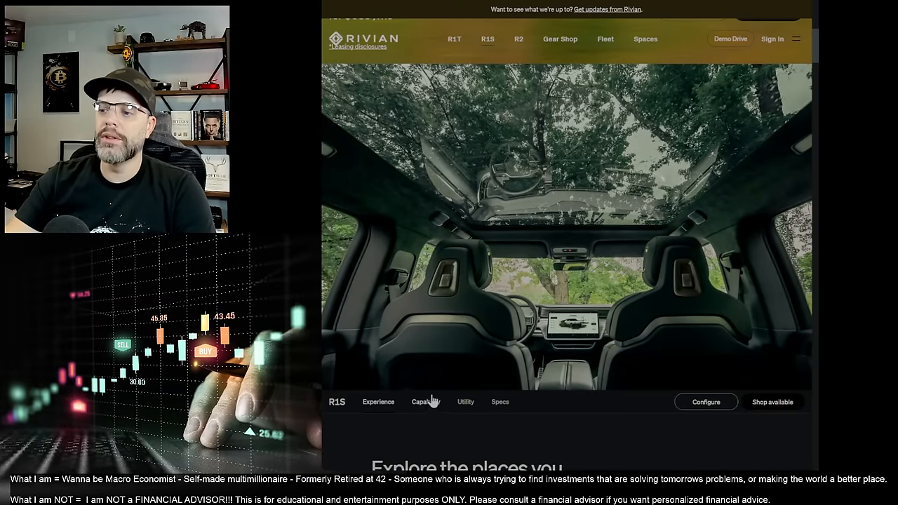
pyautogui.moveTo(498, 344)
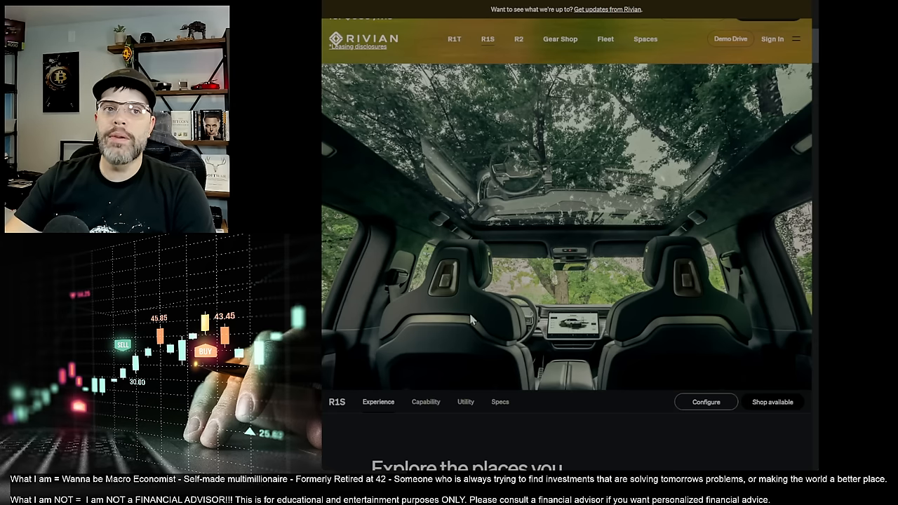
pyautogui.moveTo(504, 332)
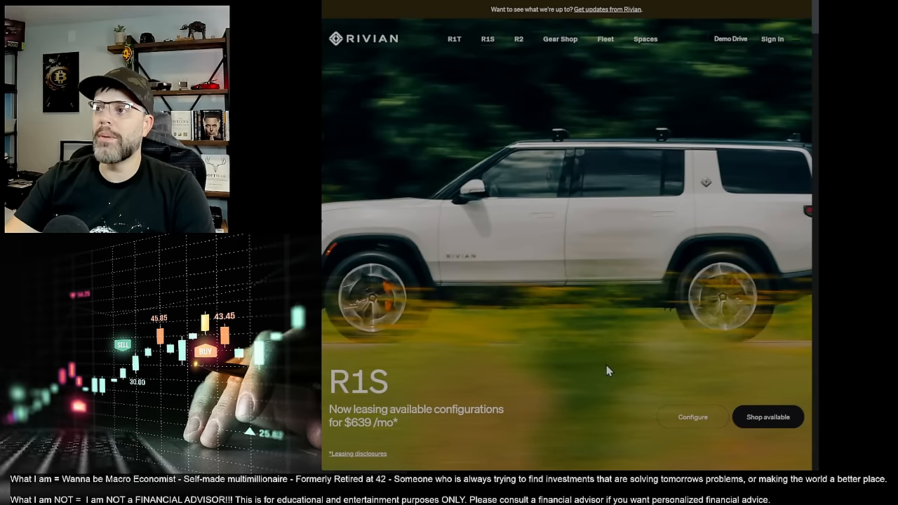
pyautogui.moveTo(651, 217)
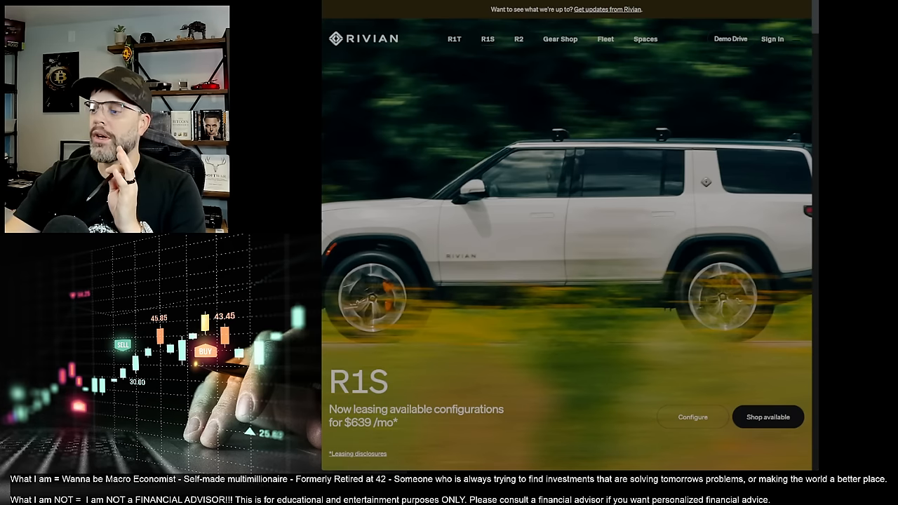
pyautogui.moveTo(453, 46)
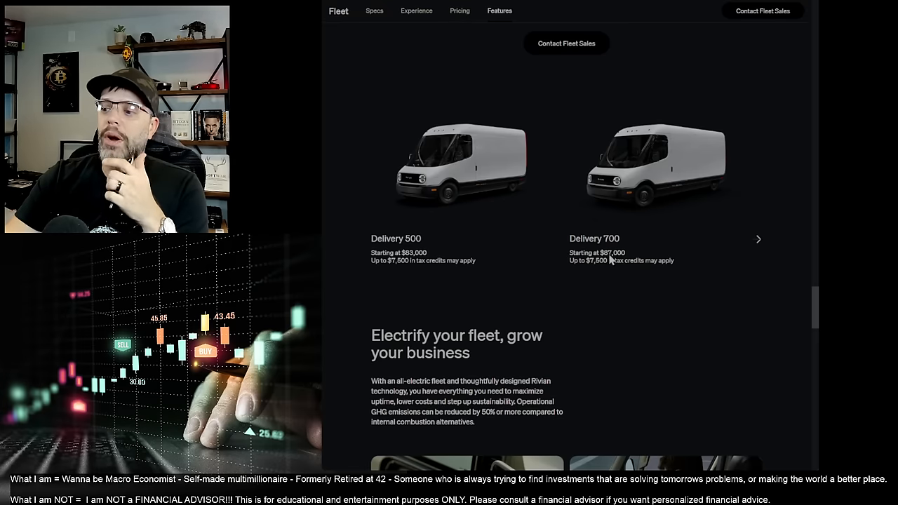
# Step: Scroll the Fleet page past Delivery 500/700 to the Amazon case study
pyautogui.scroll(-3)
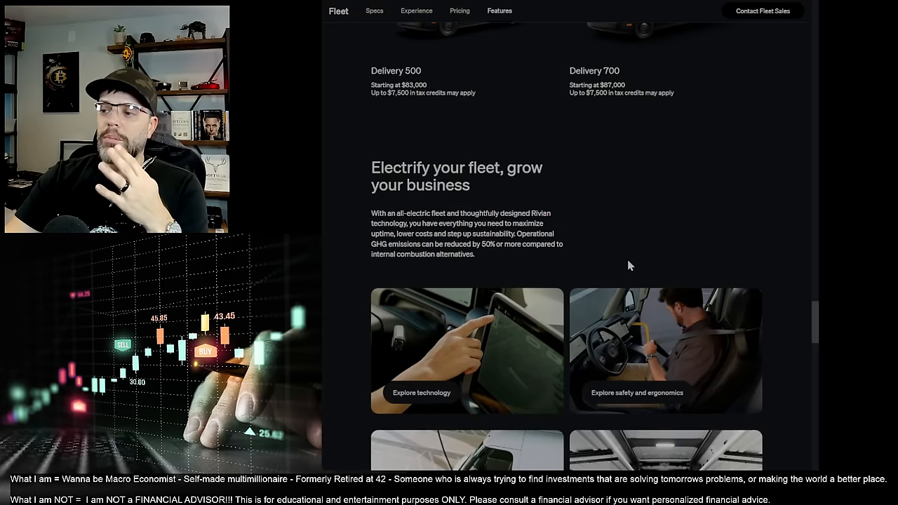
pyautogui.scroll(-3)
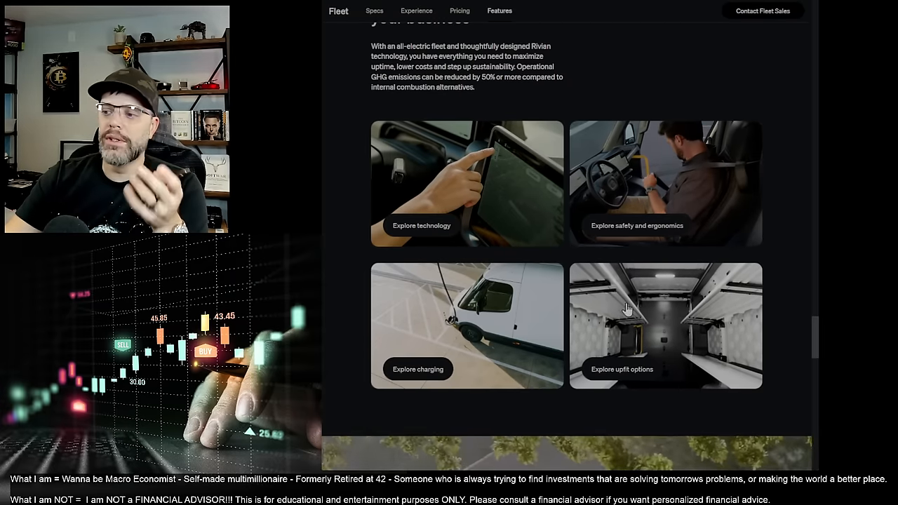
pyautogui.scroll(-3)
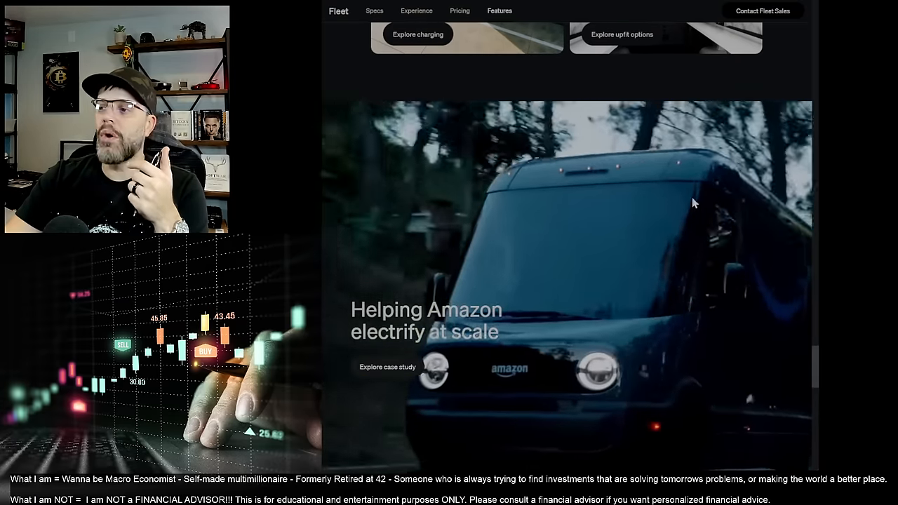
pyautogui.scroll(-3)
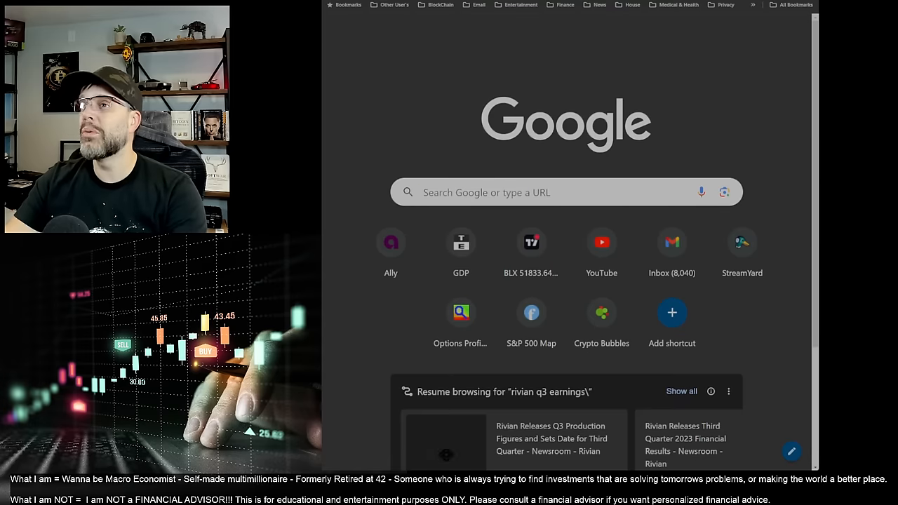
# Step: Search Google for 'US Postal service EV' and show the image results
pyautogui.write('US Postal service EV')
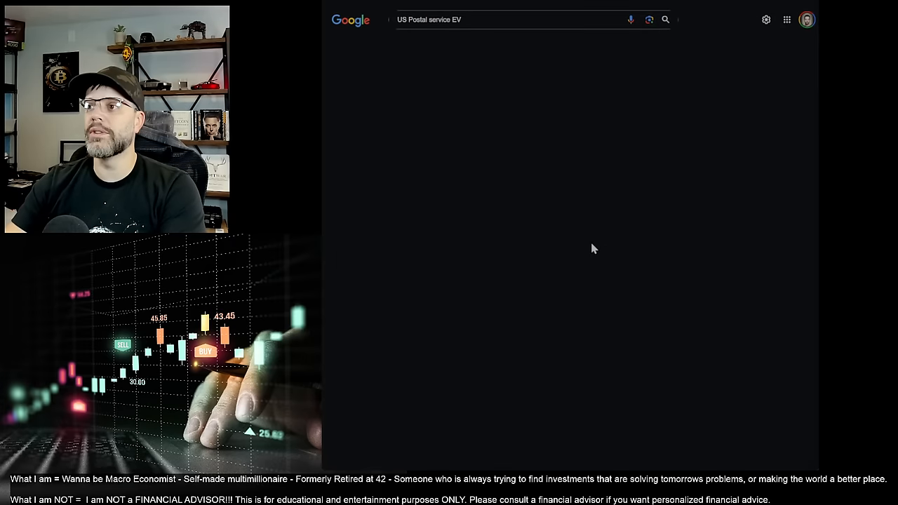
pyautogui.click(463, 23)
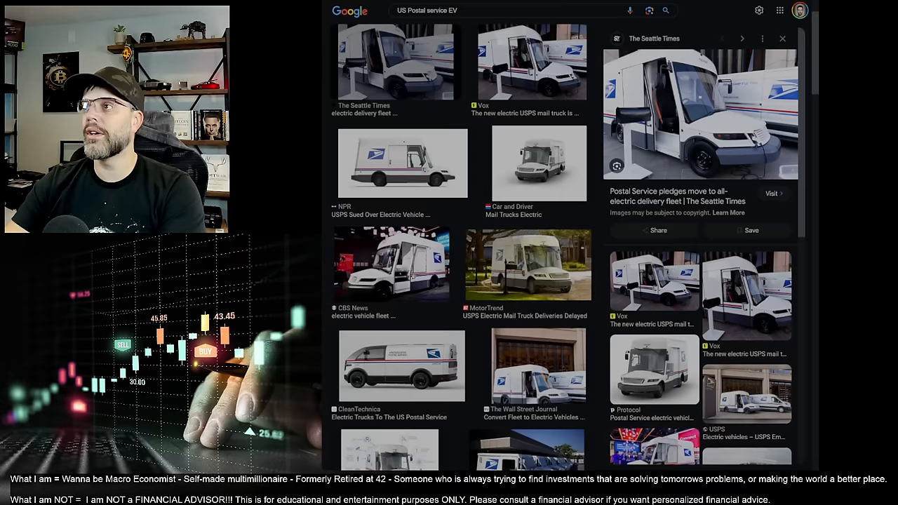
pyautogui.moveTo(466, 321)
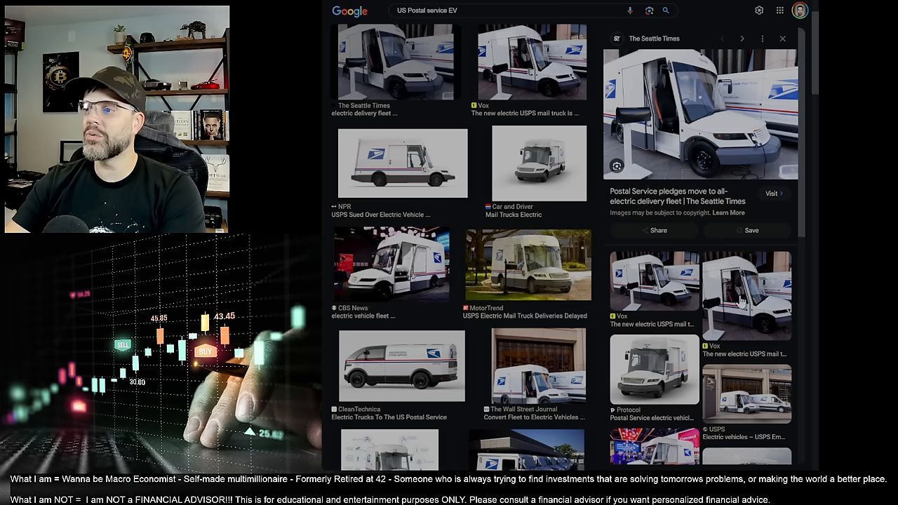
pyautogui.click(654, 291)
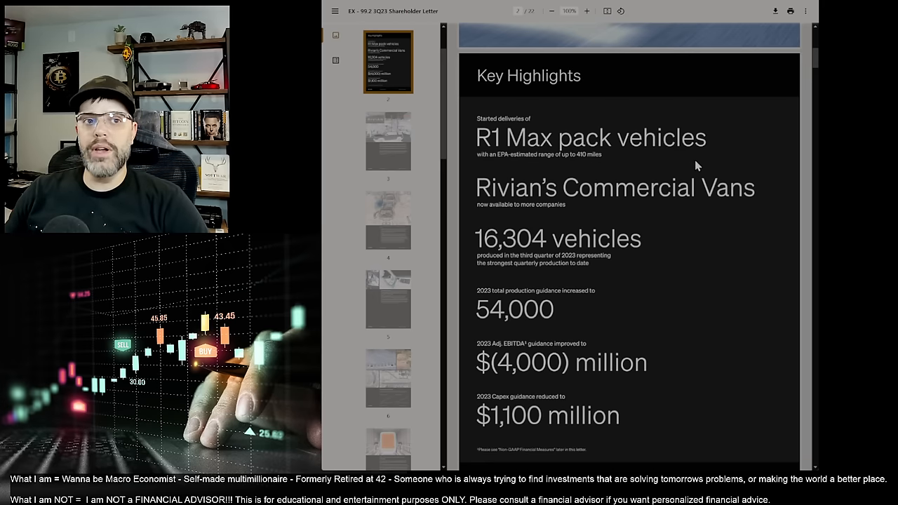
pyautogui.moveTo(693, 199)
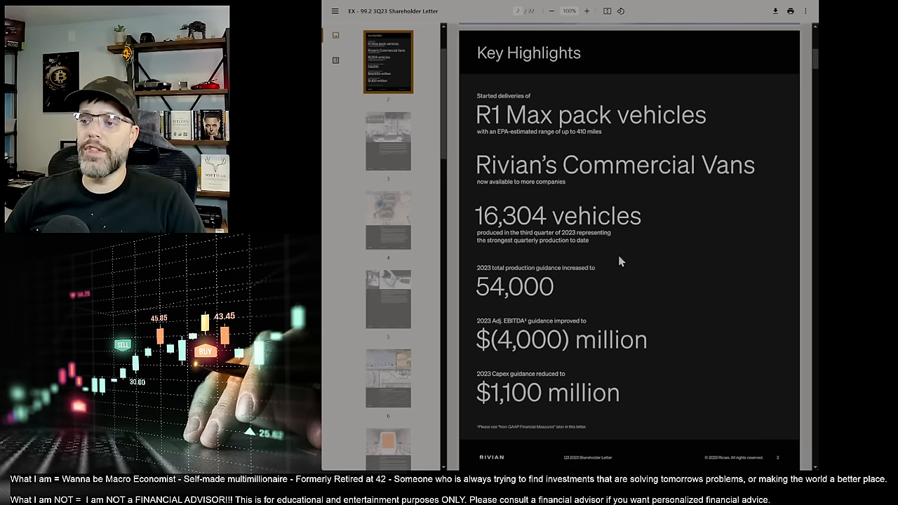
pyautogui.moveTo(605, 254)
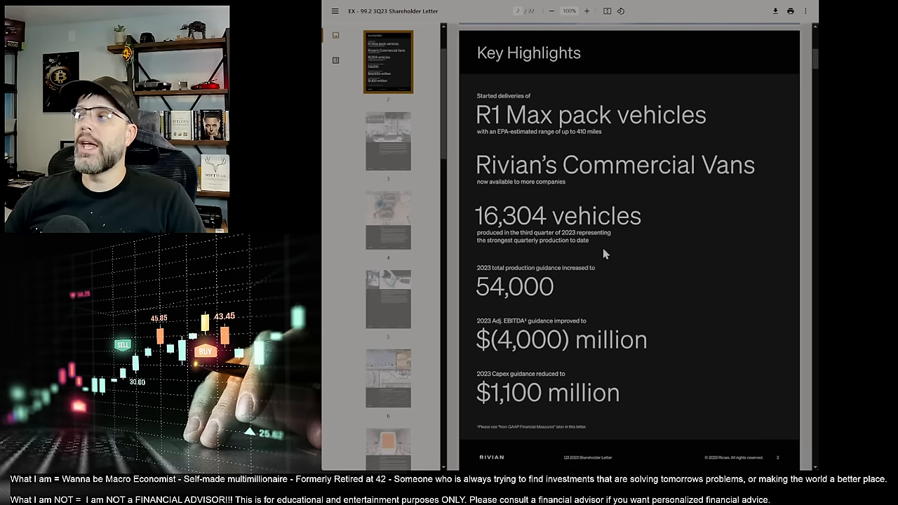
pyautogui.moveTo(619, 295)
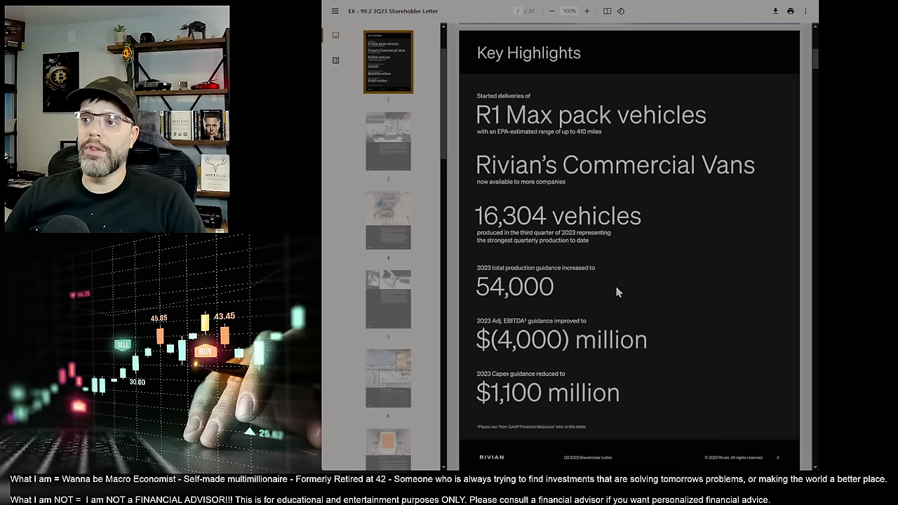
pyautogui.moveTo(609, 276)
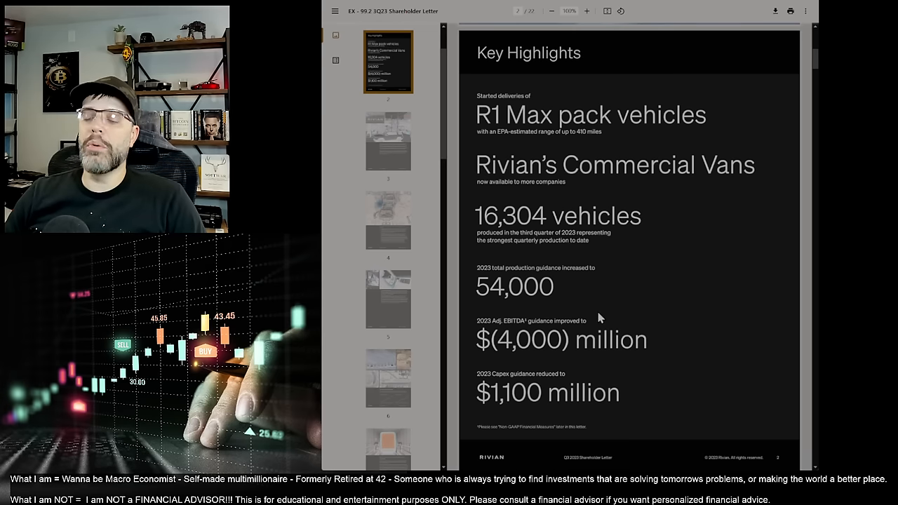
pyautogui.scroll(-3)
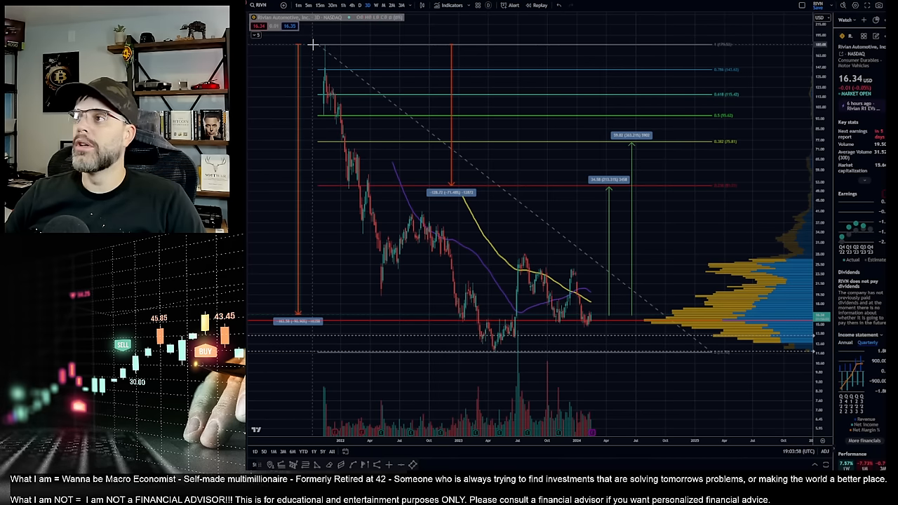
pyautogui.moveTo(634, 84)
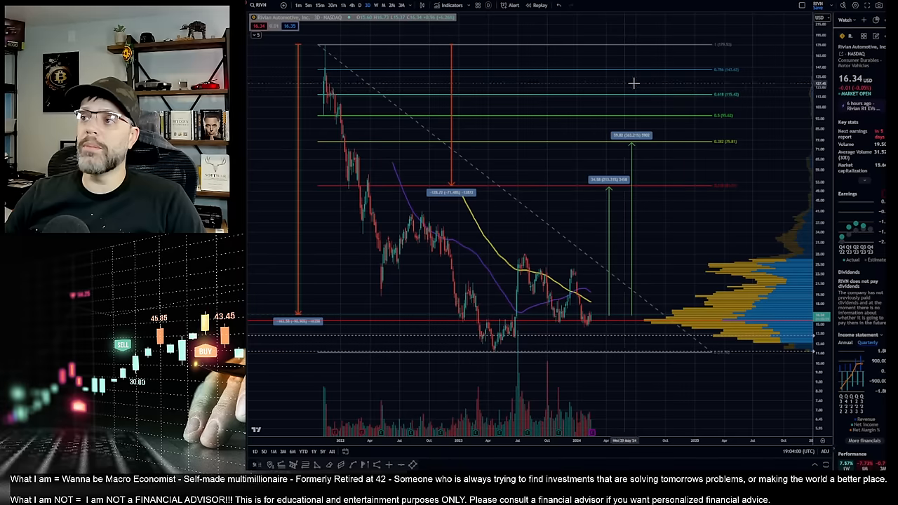
pyautogui.moveTo(769, 106)
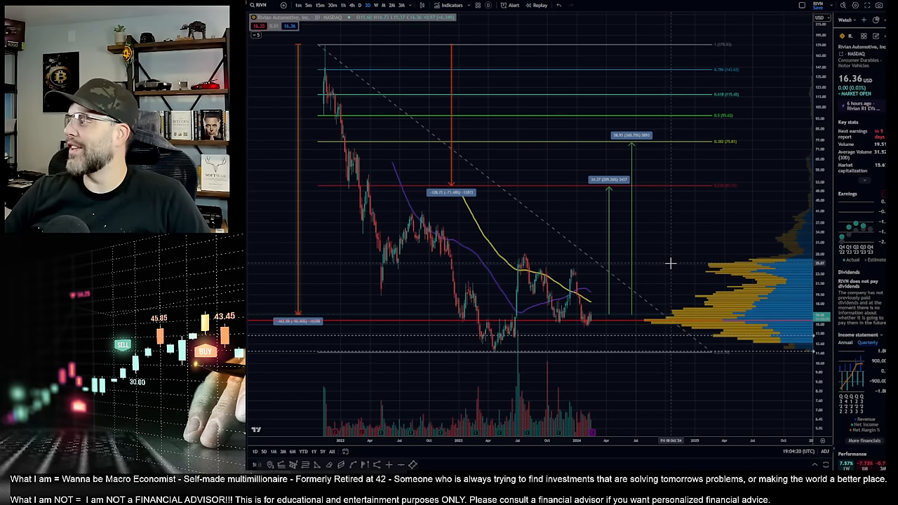
pyautogui.moveTo(755, 85)
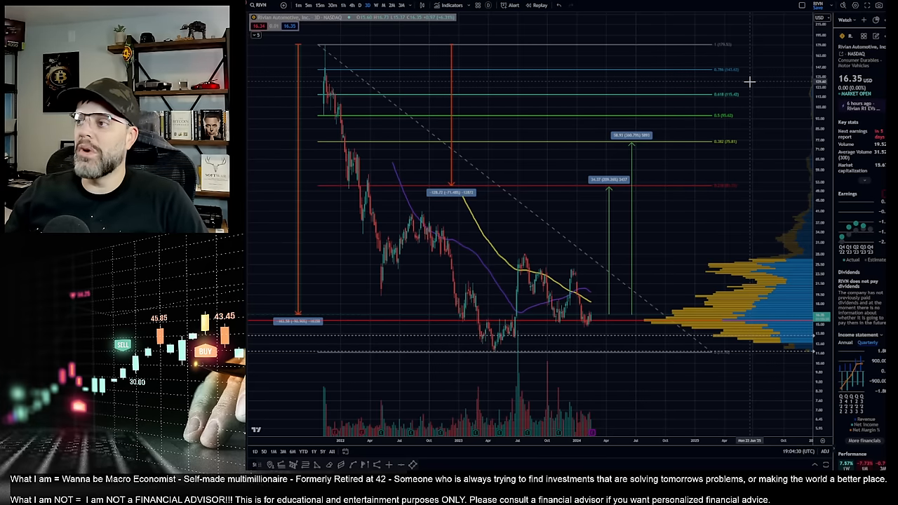
pyautogui.moveTo(661, 223)
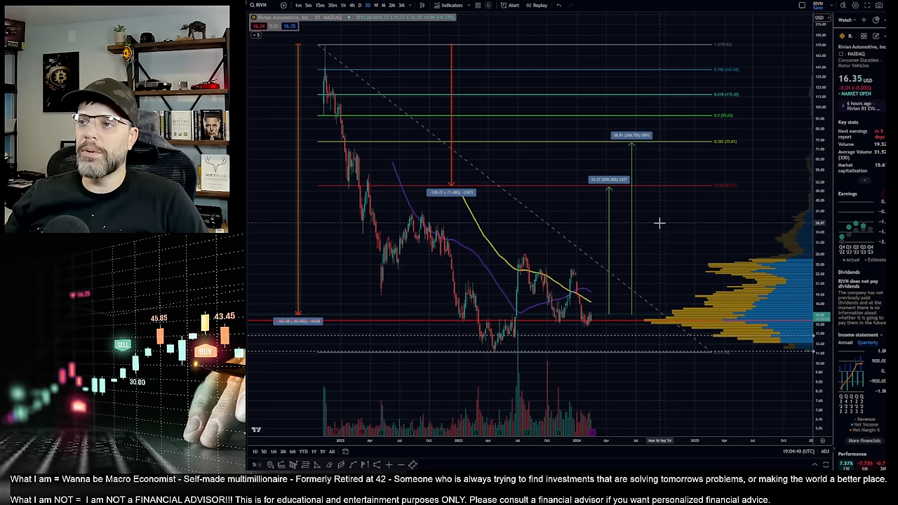
pyautogui.moveTo(668, 220)
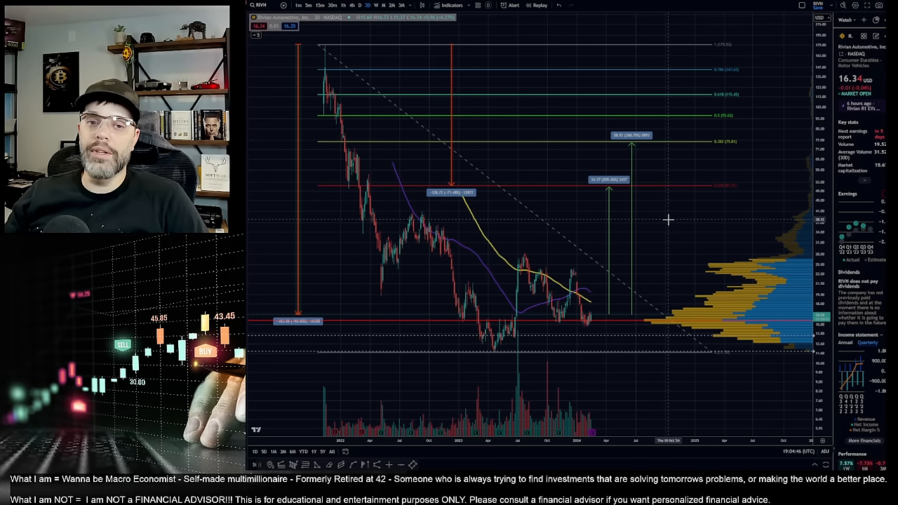
pyautogui.moveTo(666, 220)
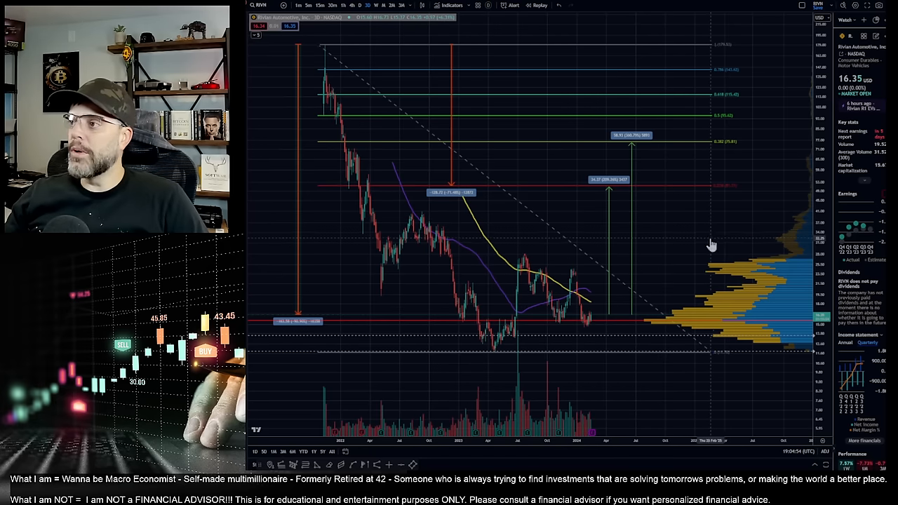
pyautogui.moveTo(712, 244)
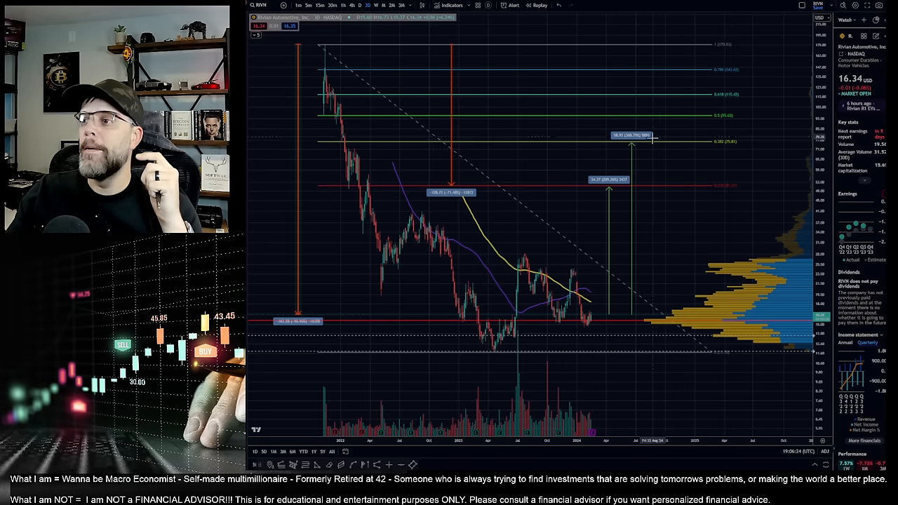
pyautogui.moveTo(640, 263)
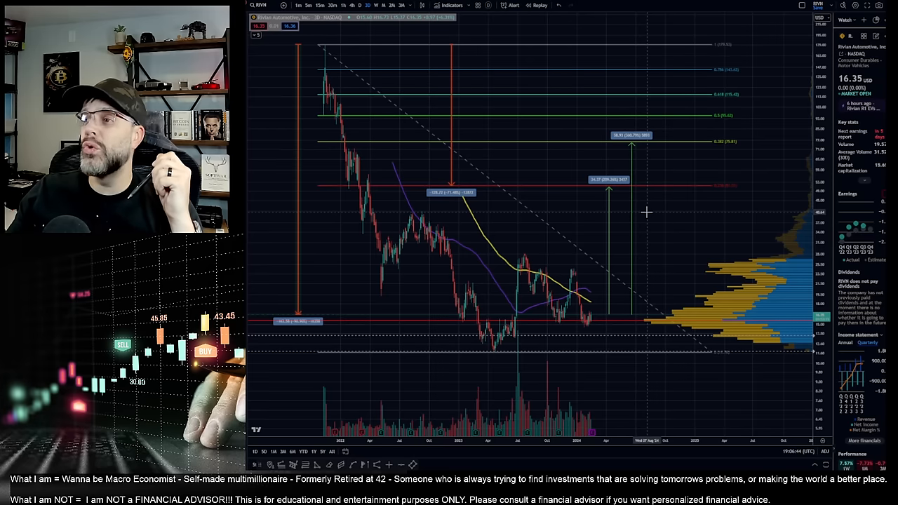
pyautogui.moveTo(638, 117)
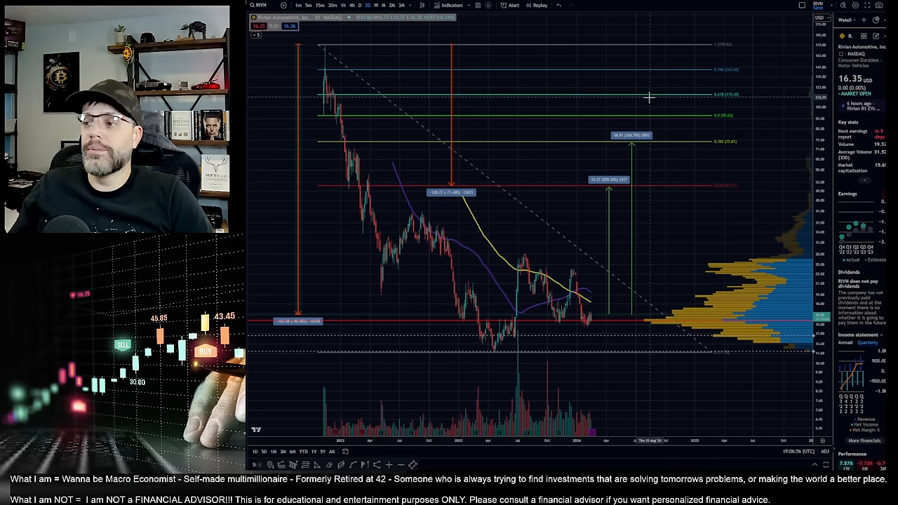
pyautogui.moveTo(591, 190)
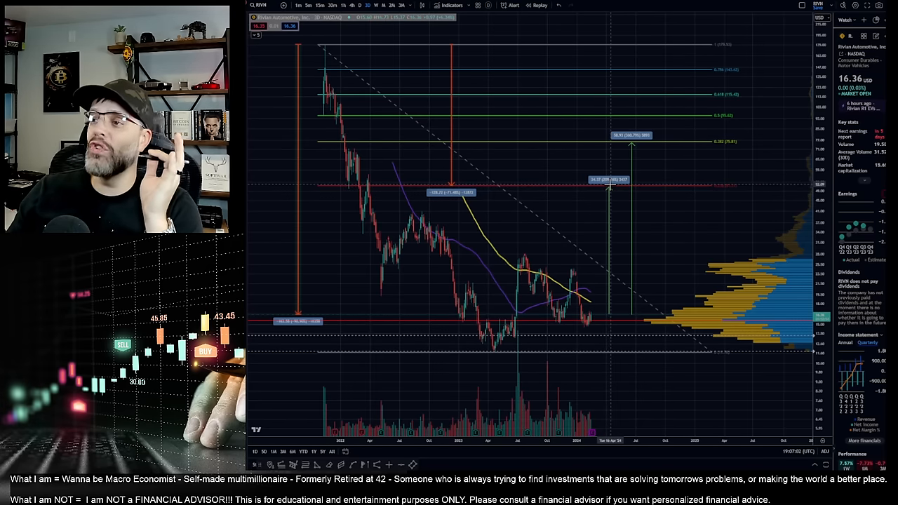
pyautogui.moveTo(596, 192)
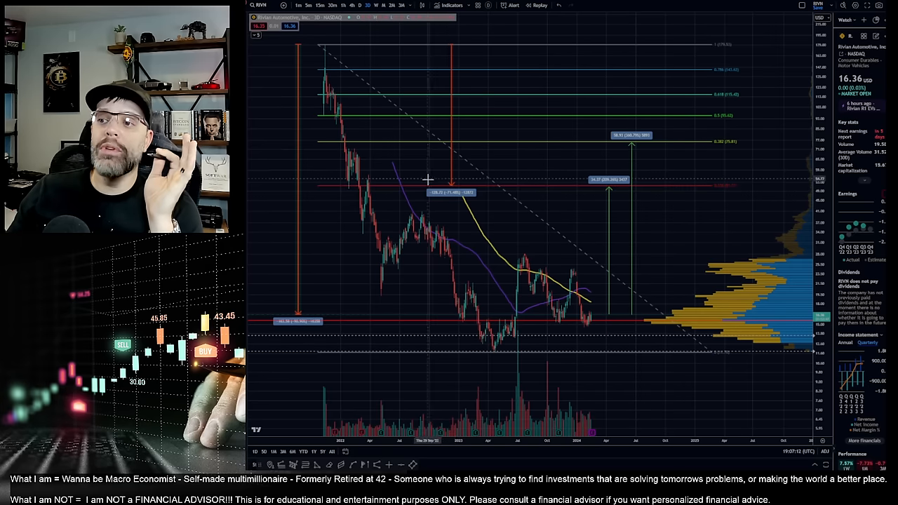
pyautogui.moveTo(455, 195)
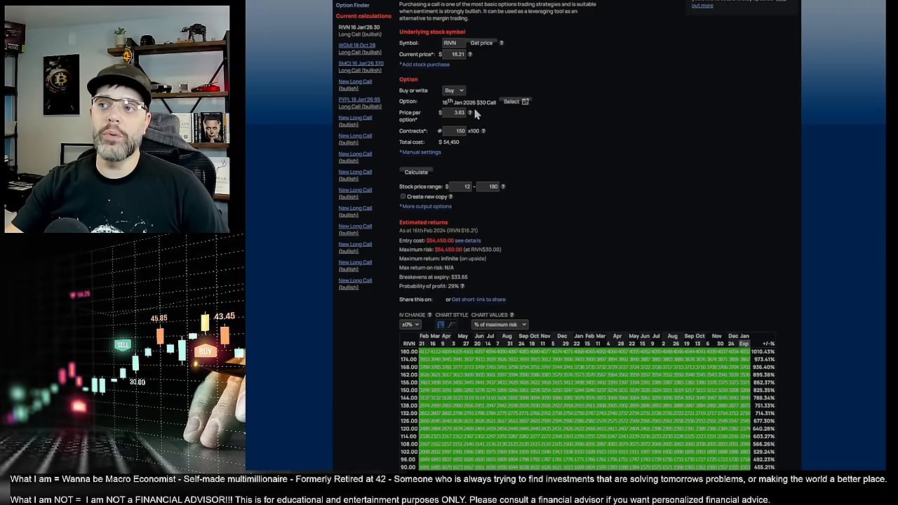
# Step: Set the stock price range minimum to 6 and scroll to the profit heatmap
pyautogui.click(453, 112)
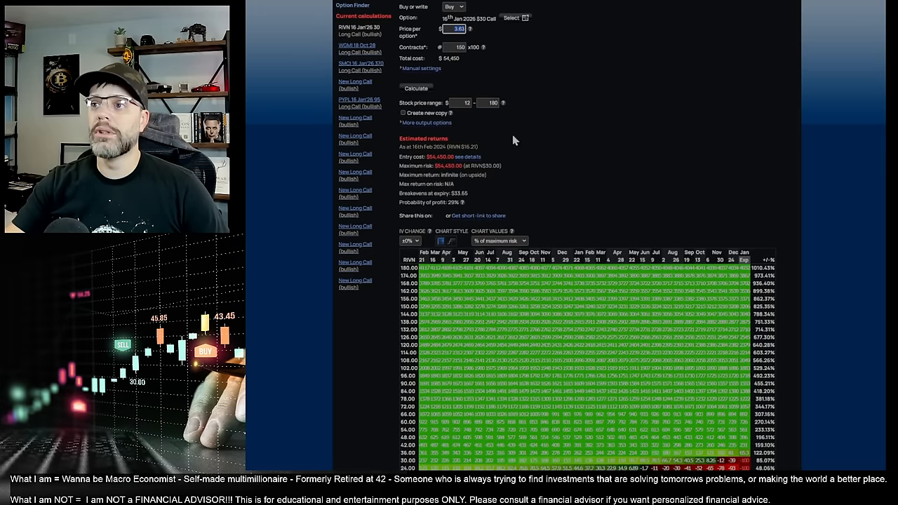
pyautogui.moveTo(482, 103)
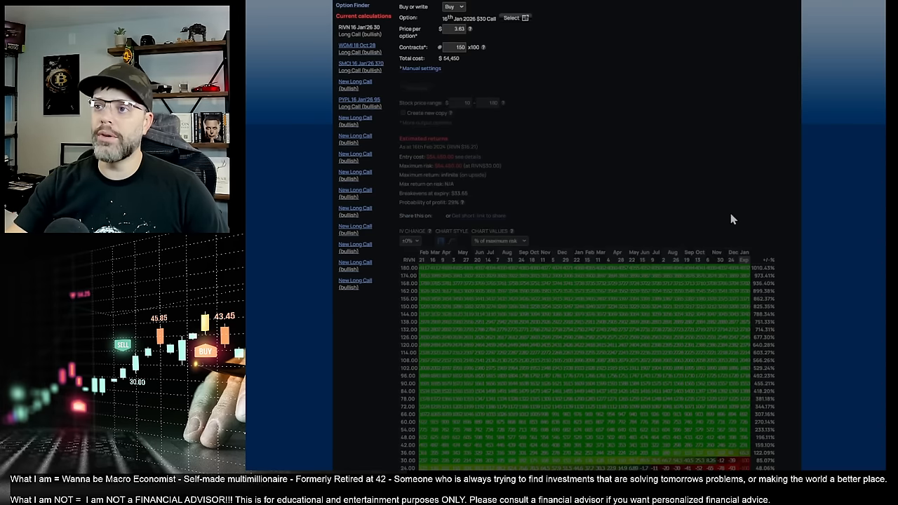
pyautogui.scroll(-3)
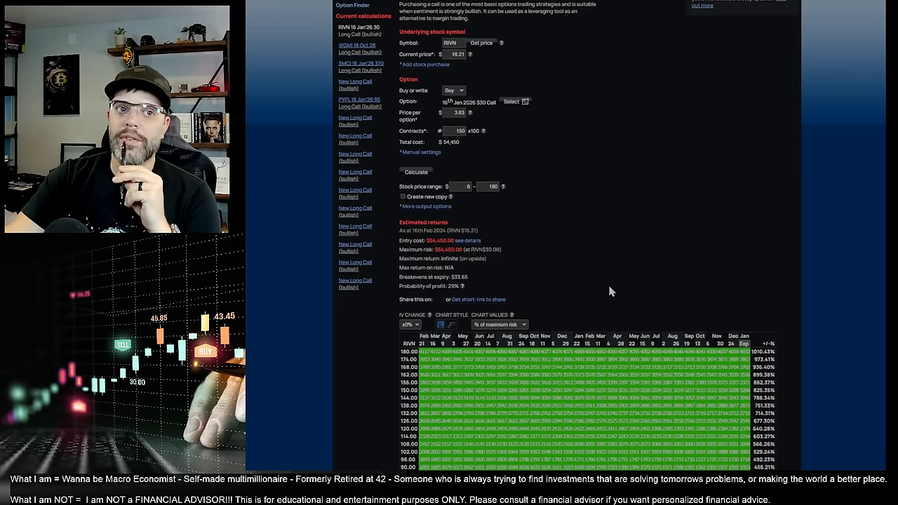
pyautogui.scroll(-3)
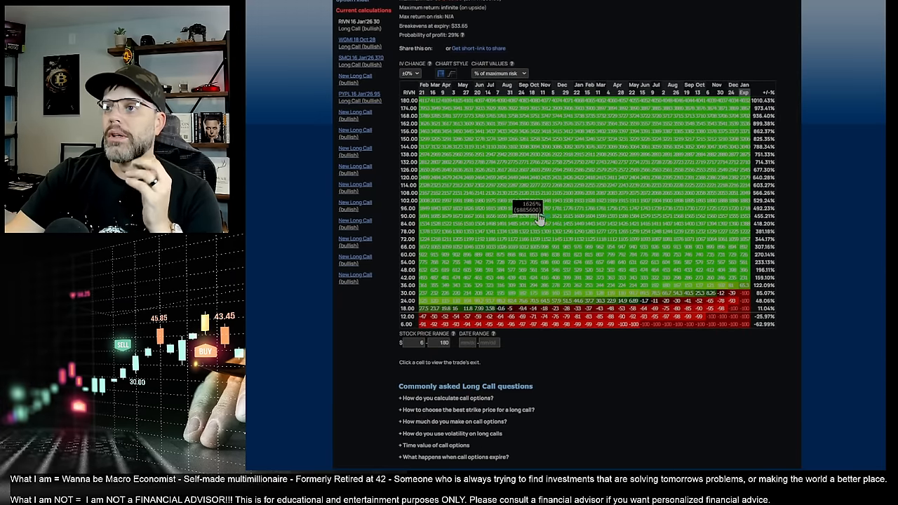
pyautogui.moveTo(667, 308)
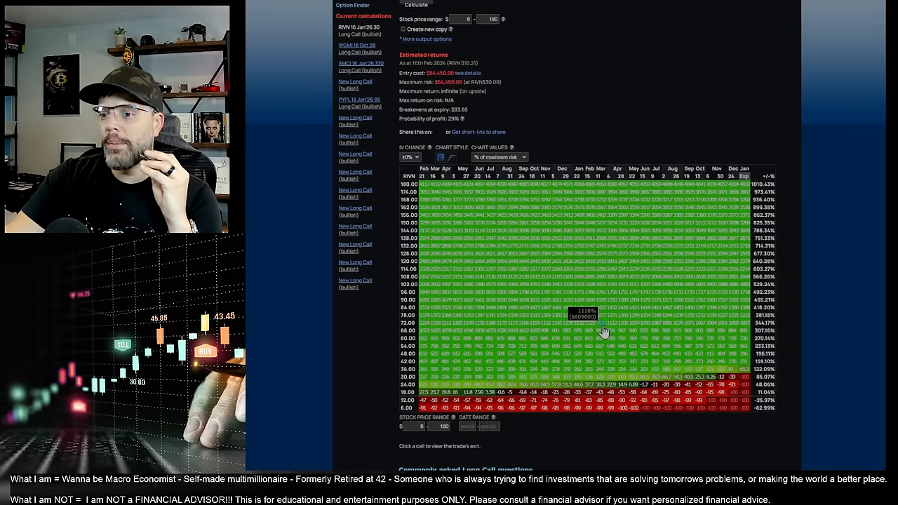
pyautogui.moveTo(646, 324)
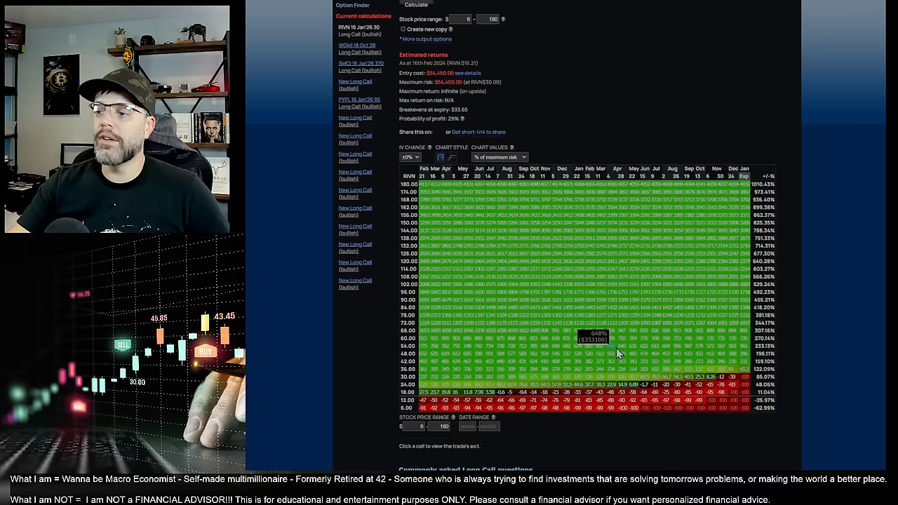
pyautogui.moveTo(619, 351)
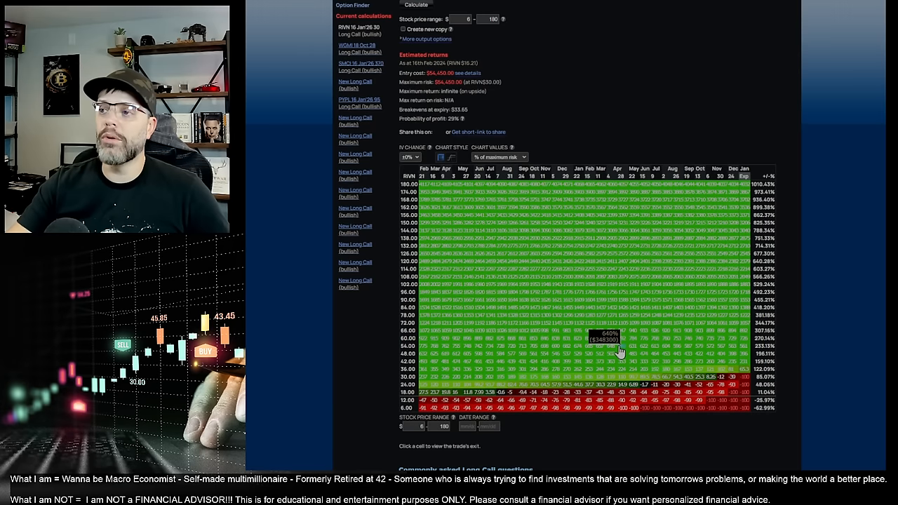
pyautogui.moveTo(706, 341)
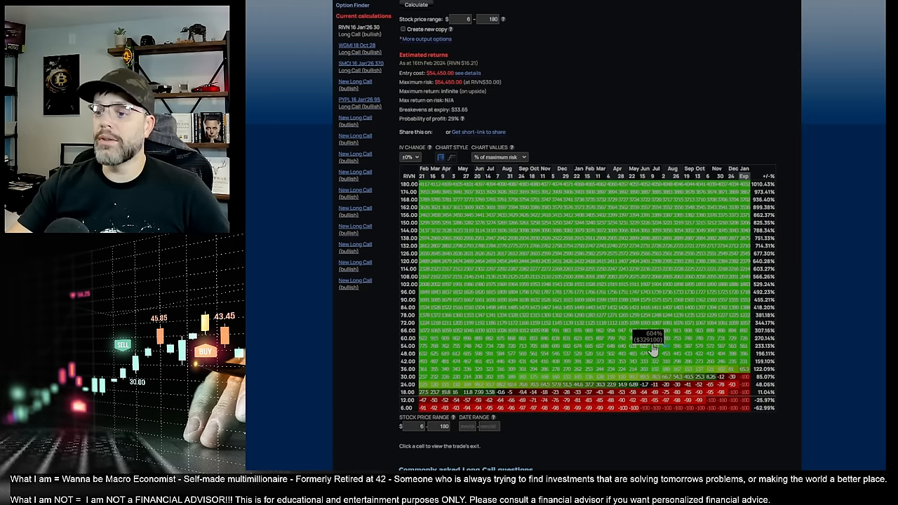
pyautogui.moveTo(701, 349)
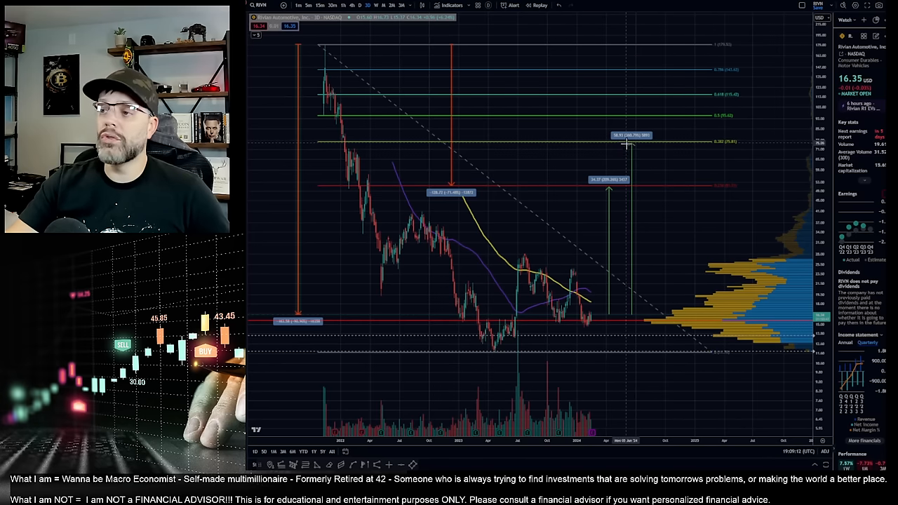
pyautogui.moveTo(635, 150)
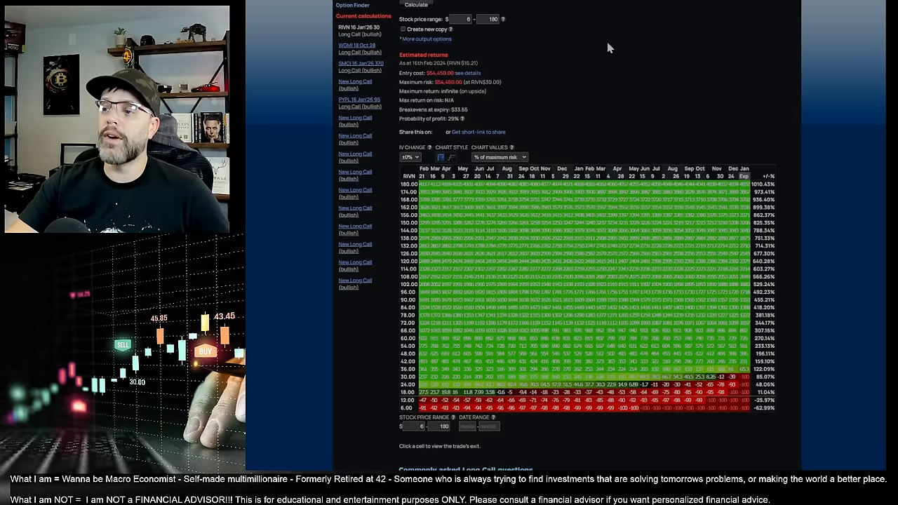
pyautogui.moveTo(678, 325)
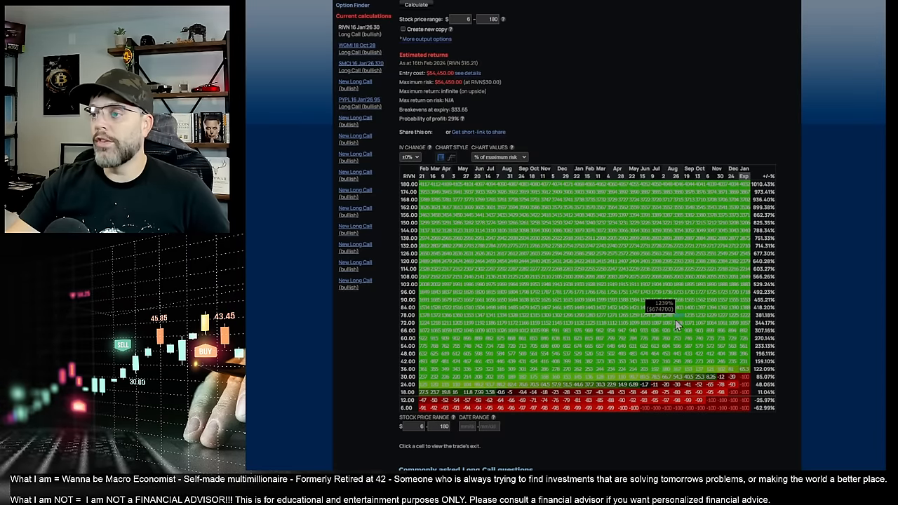
pyautogui.moveTo(698, 321)
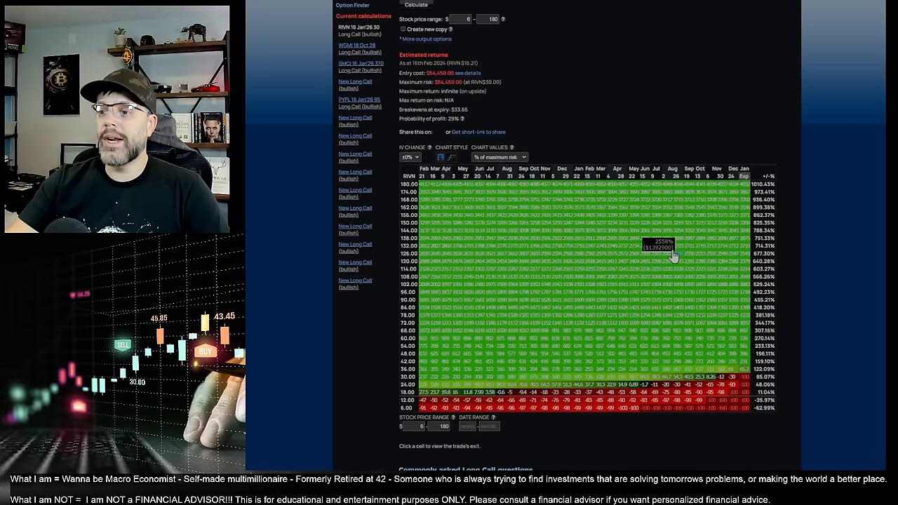
pyautogui.moveTo(696, 277)
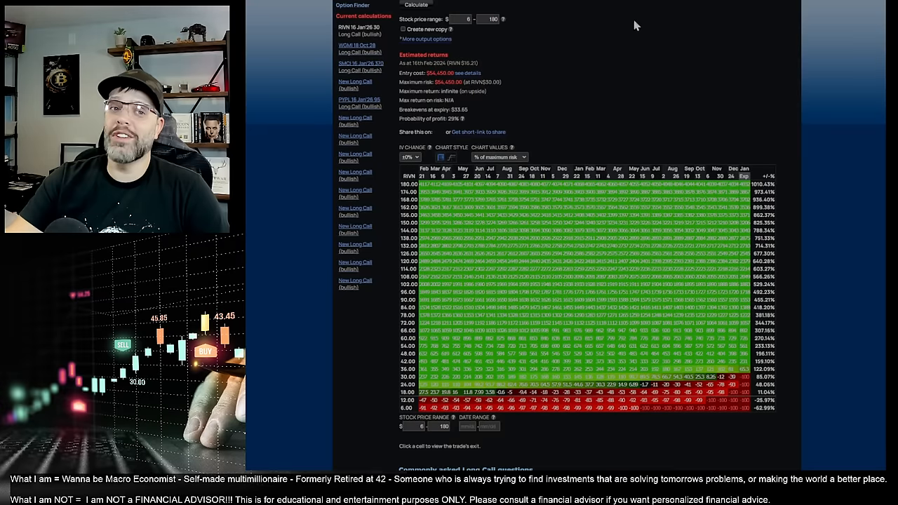
pyautogui.moveTo(718, 260)
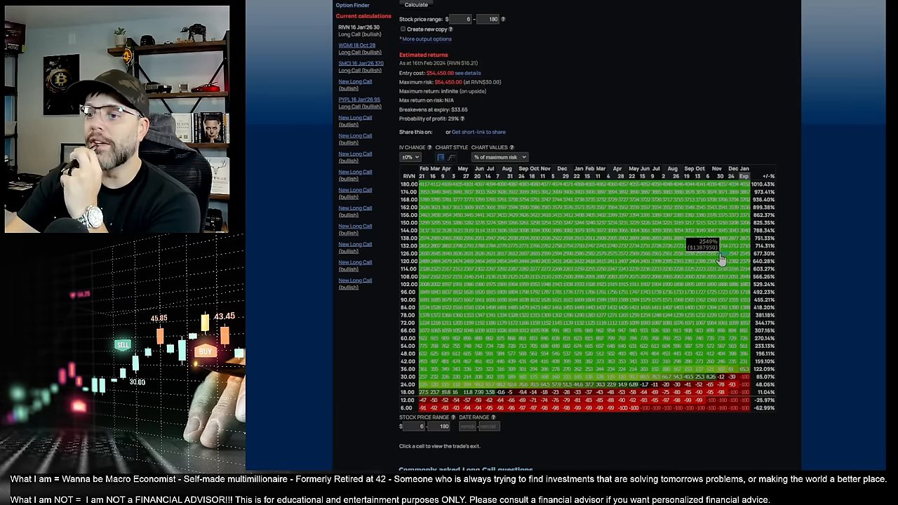
pyautogui.moveTo(726, 275)
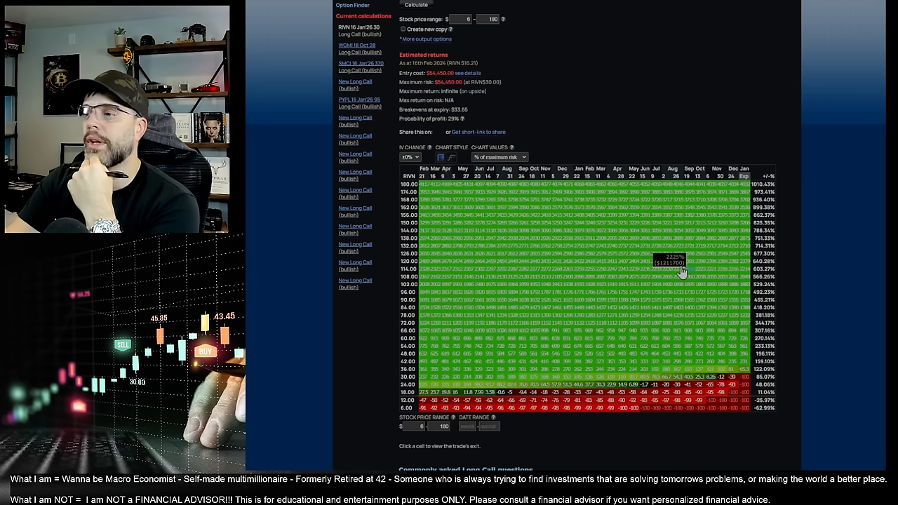
pyautogui.moveTo(612, 279)
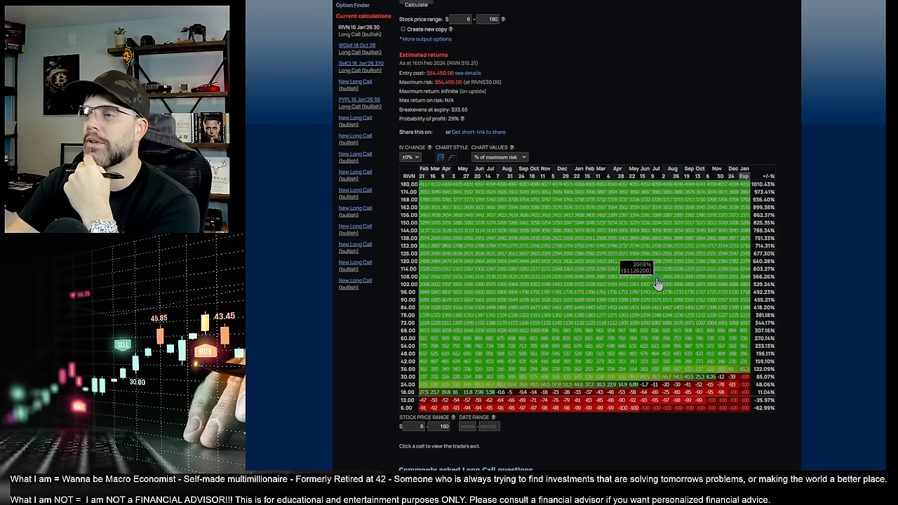
pyautogui.moveTo(703, 269)
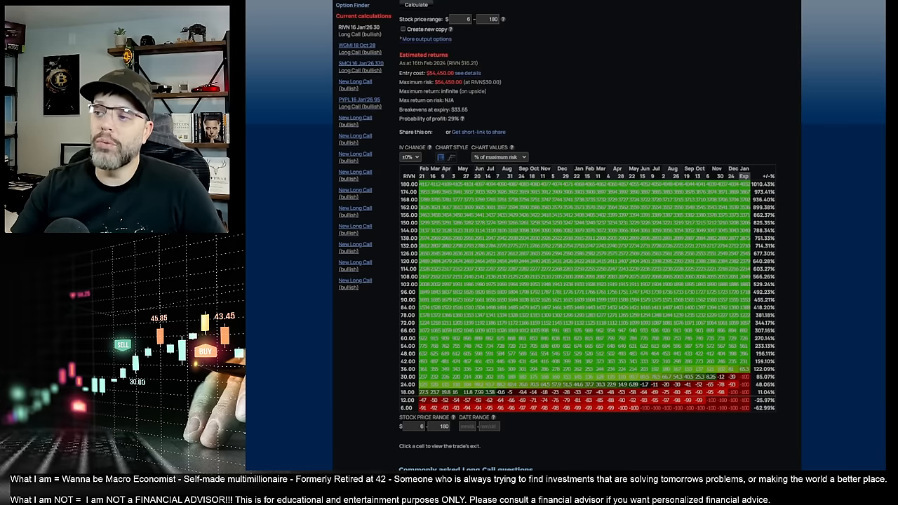
pyautogui.moveTo(723, 191)
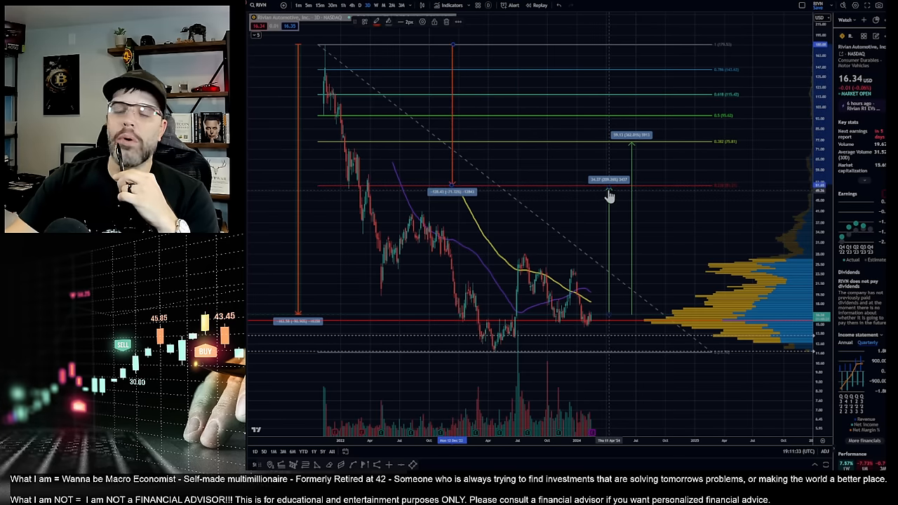
pyautogui.moveTo(634, 148)
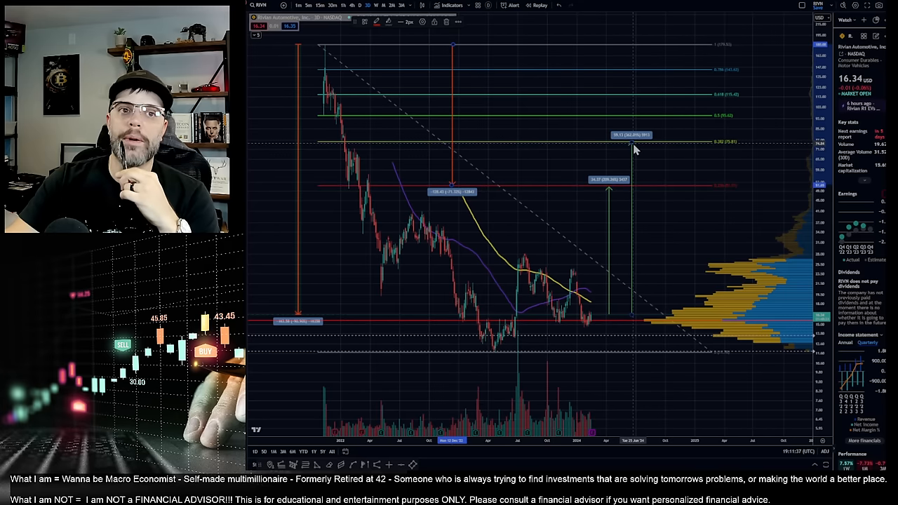
pyautogui.moveTo(628, 149)
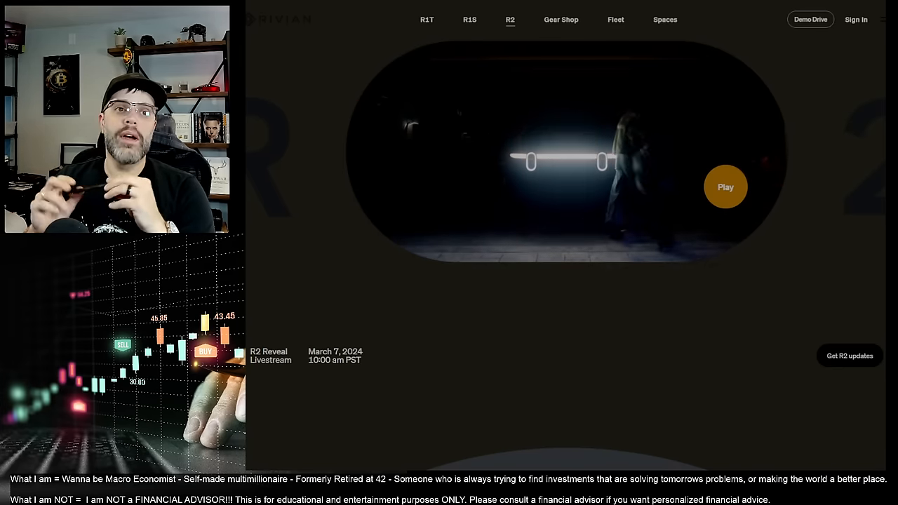
# Step: Start the R2 teaser video playing on the R2 reveal page
pyautogui.click(725, 187)
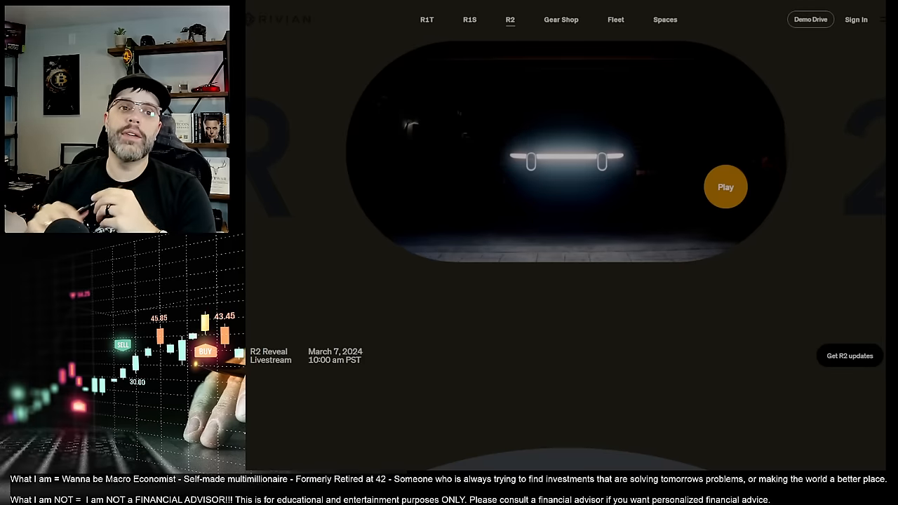
pyautogui.click(726, 186)
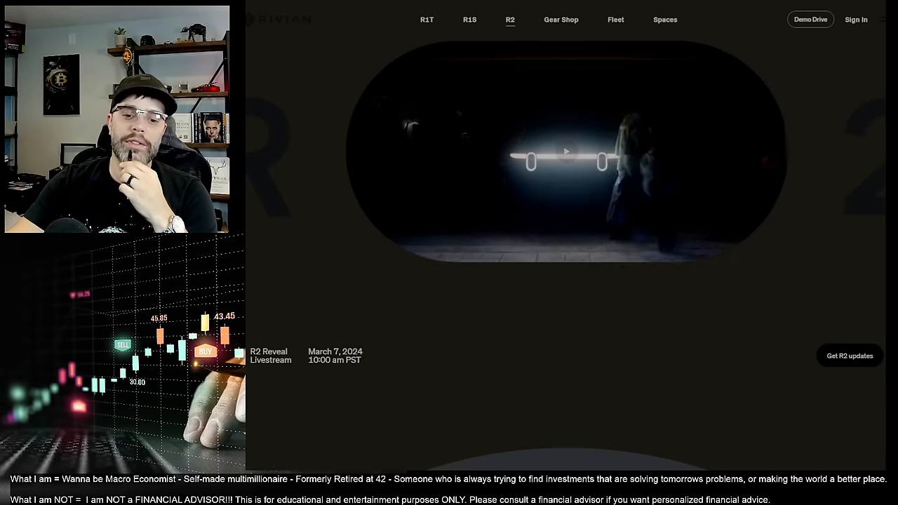
pyautogui.click(564, 153)
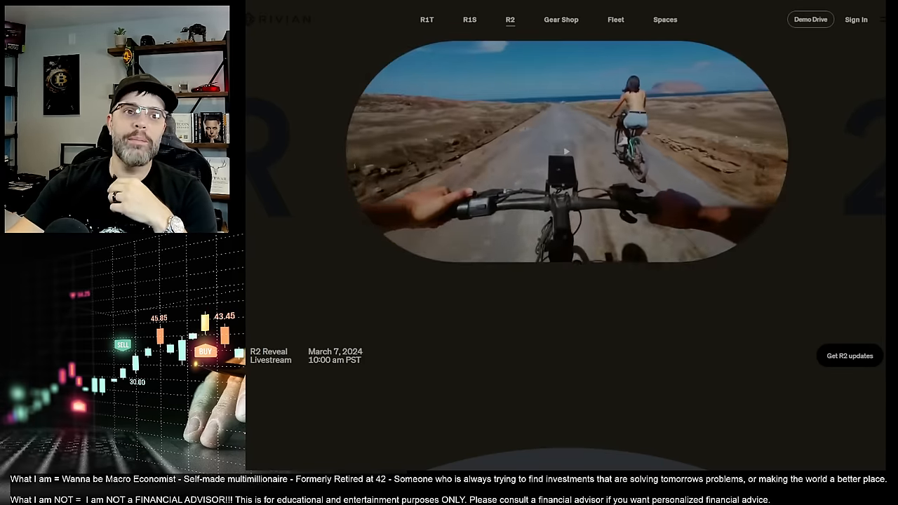